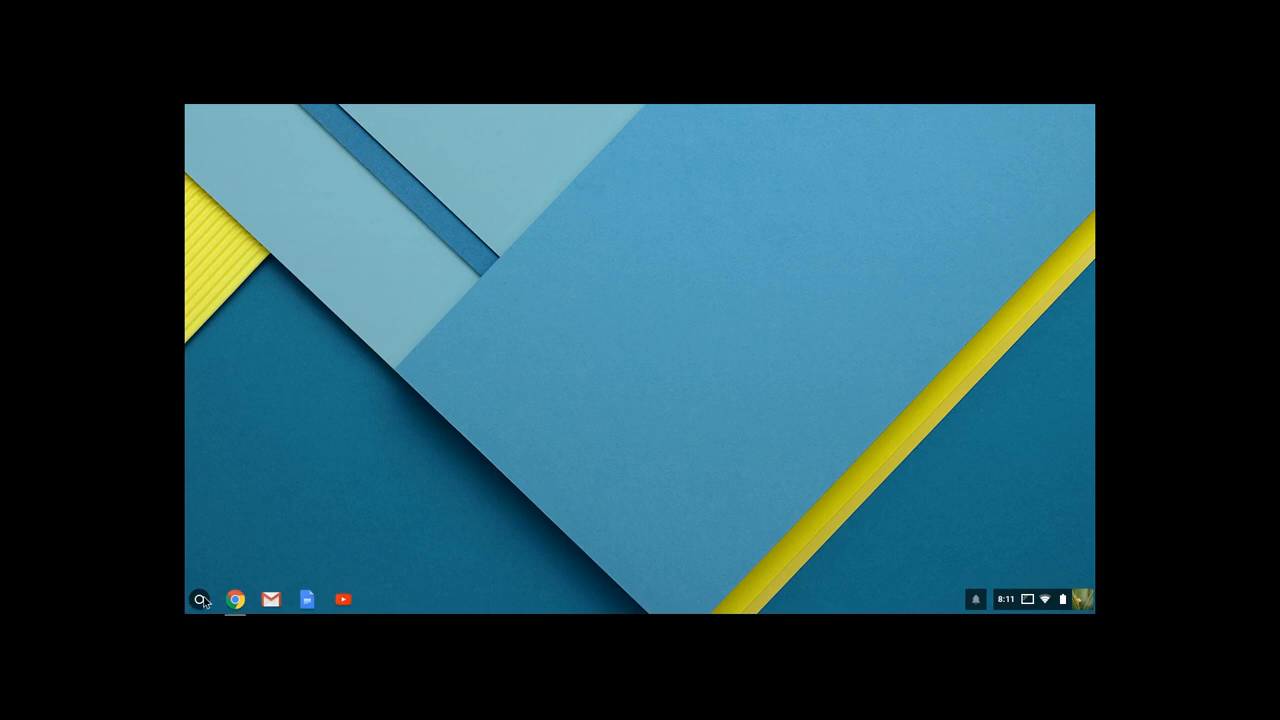
# Launch the EV3 Programming app from the ChromeOS app launcher
pyautogui.click(200, 599)
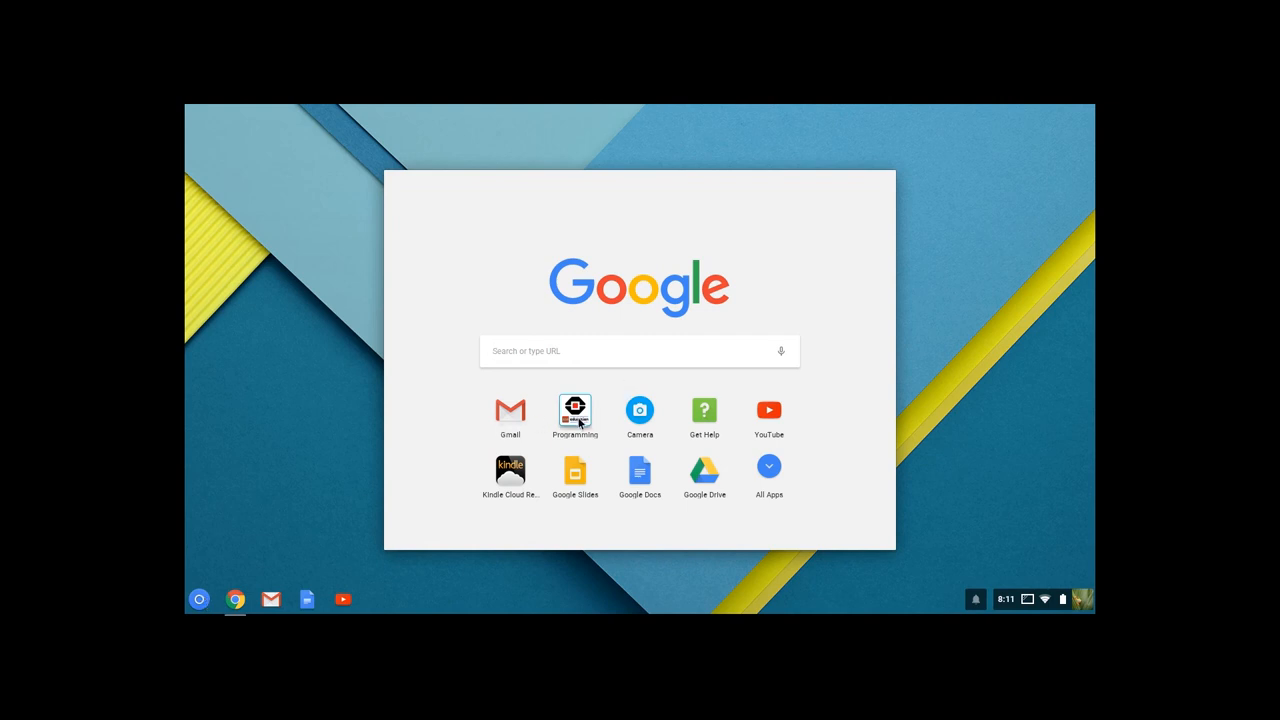
pyautogui.click(575, 410)
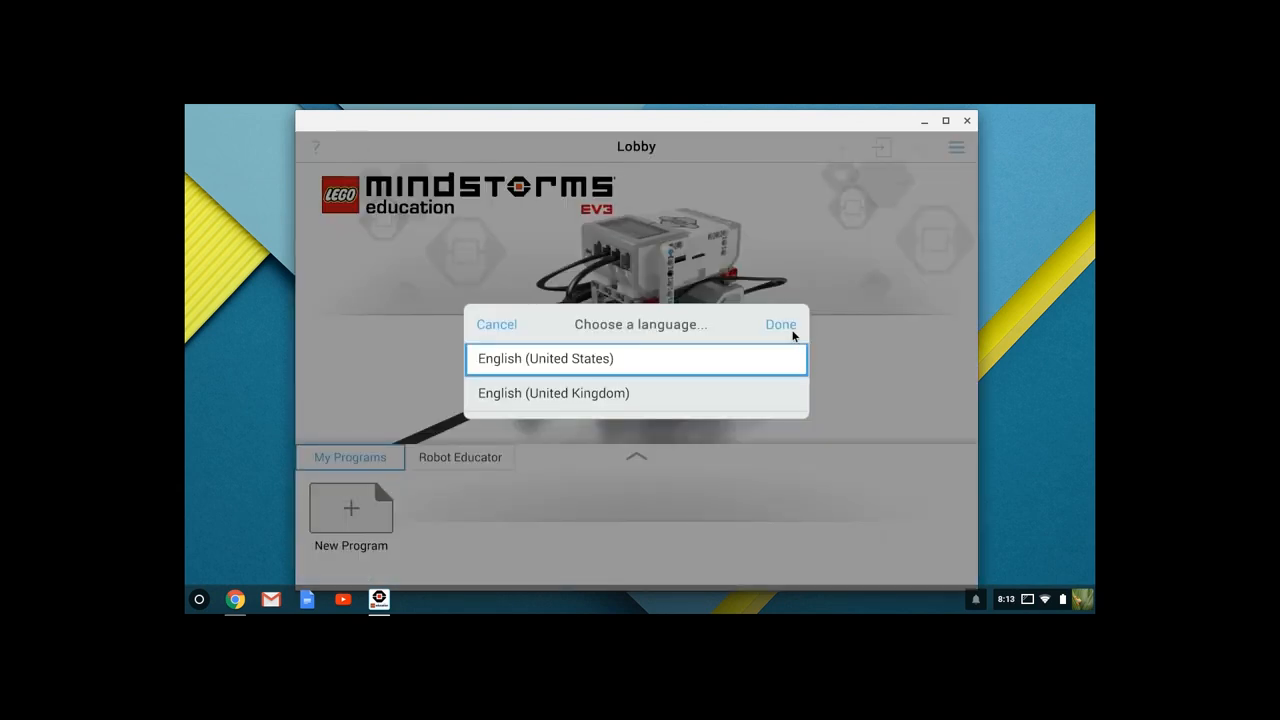
# Confirm English (United States) and create a new blank program, Program 1
pyautogui.click(780, 324)
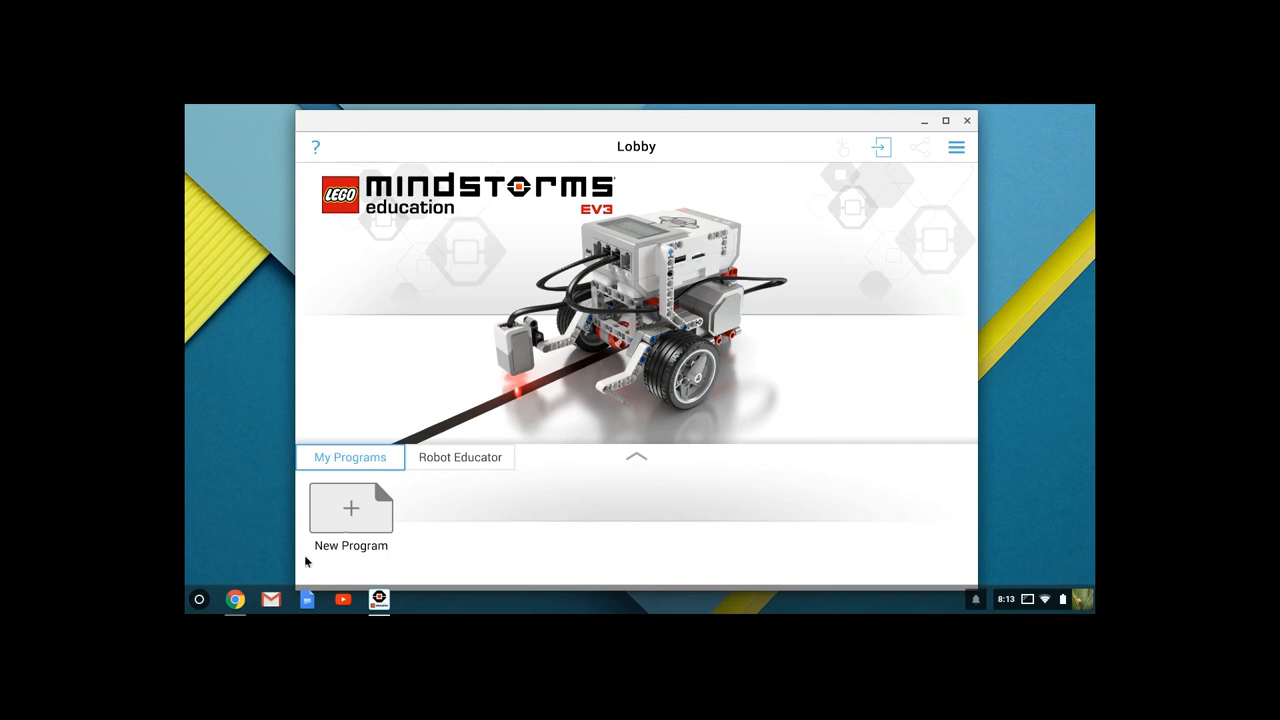
pyautogui.click(350, 510)
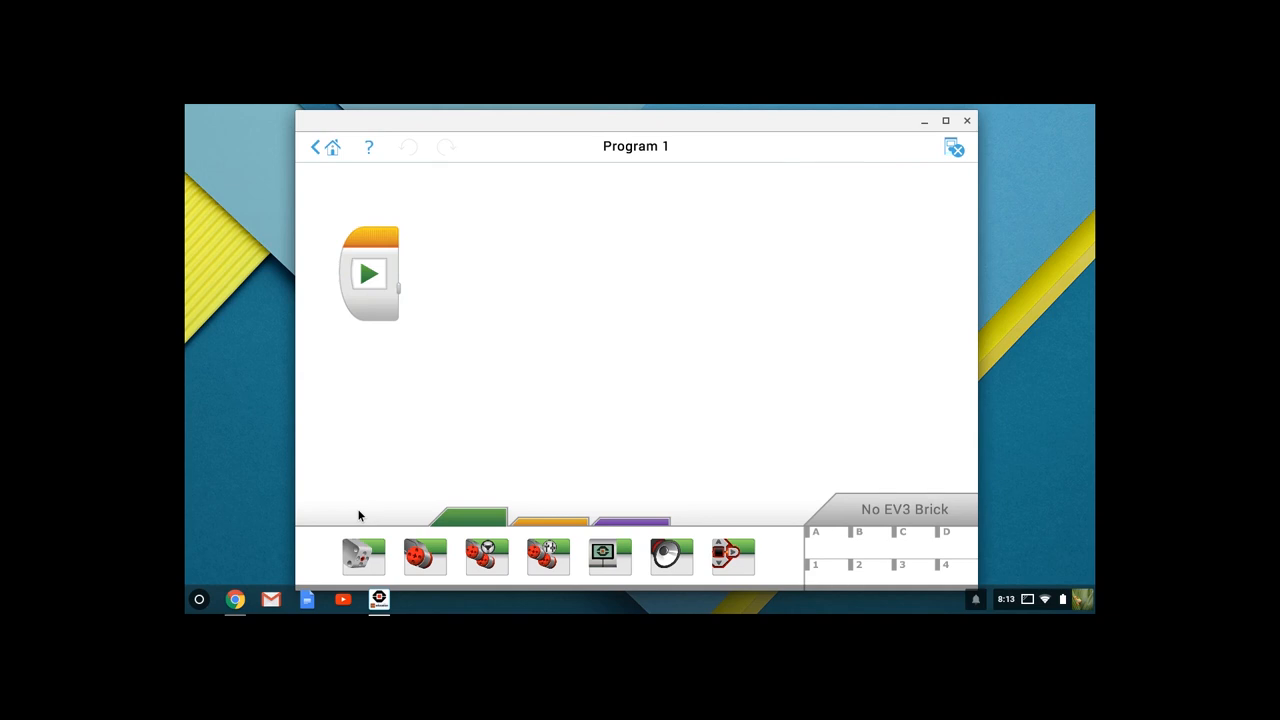
pyautogui.moveTo(372, 575)
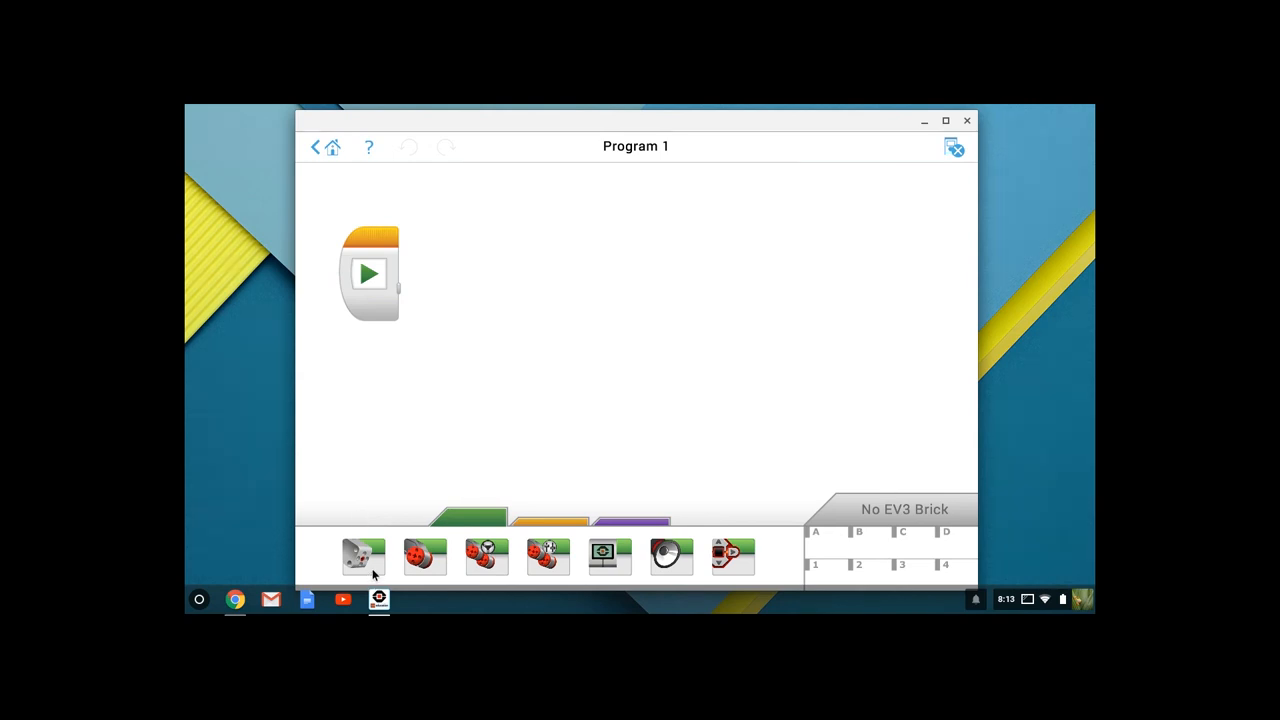
pyautogui.moveTo(363, 556)
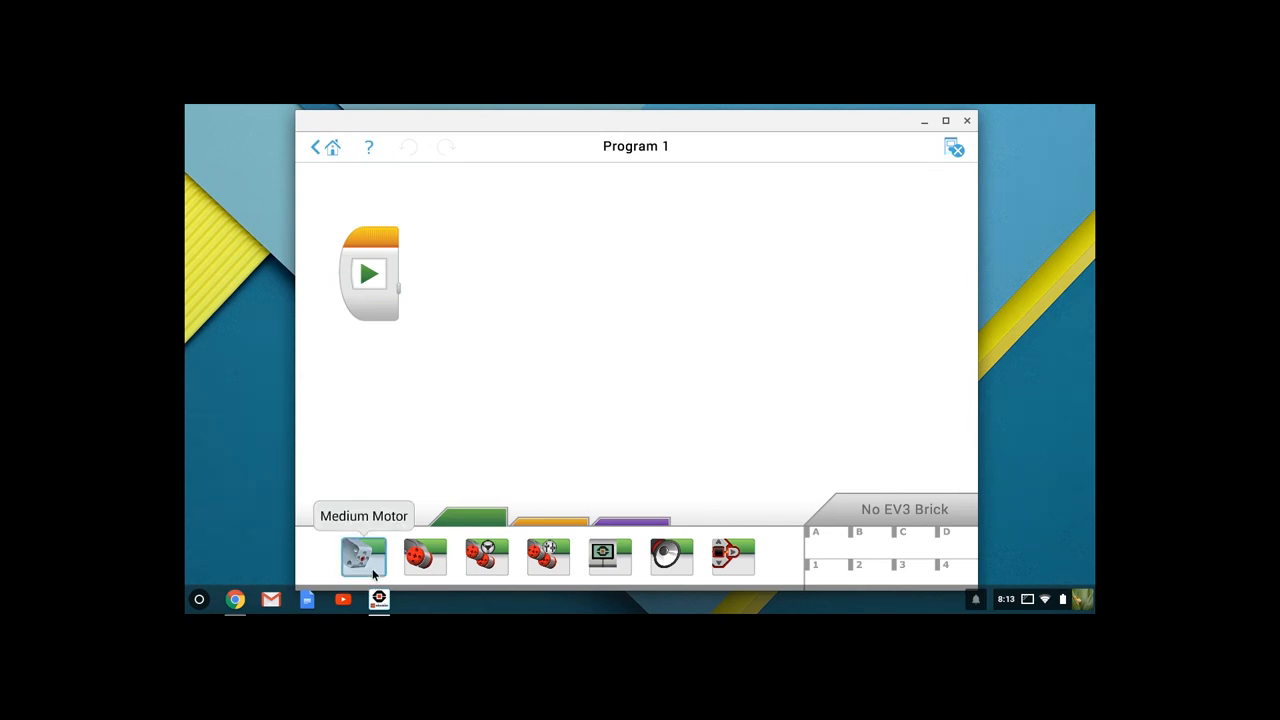
pyautogui.moveTo(424, 556)
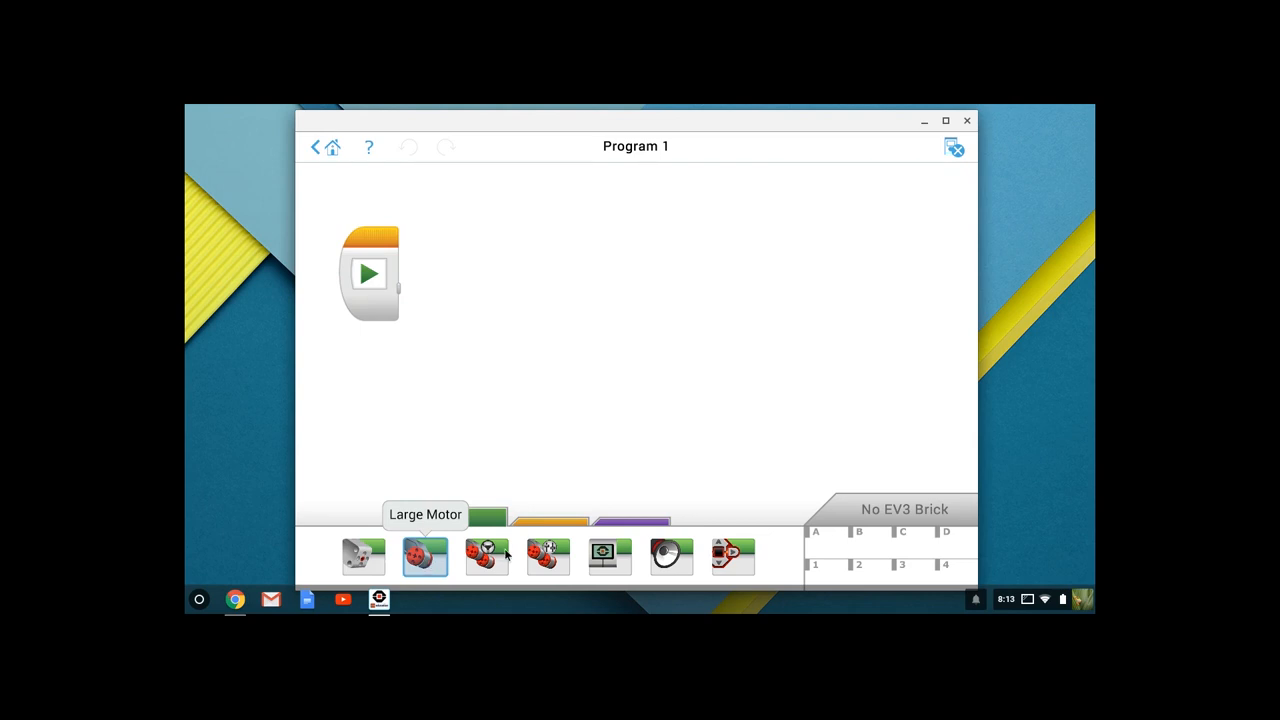
pyautogui.moveTo(486, 556)
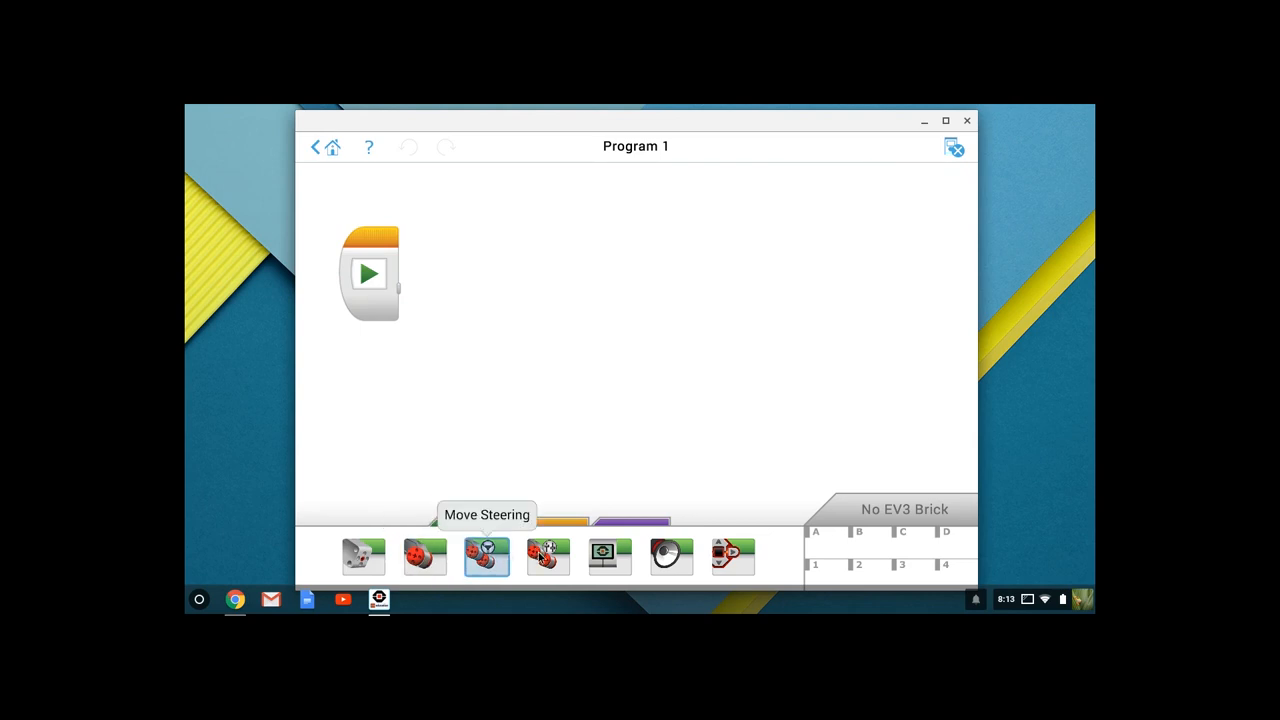
pyautogui.moveTo(548, 555)
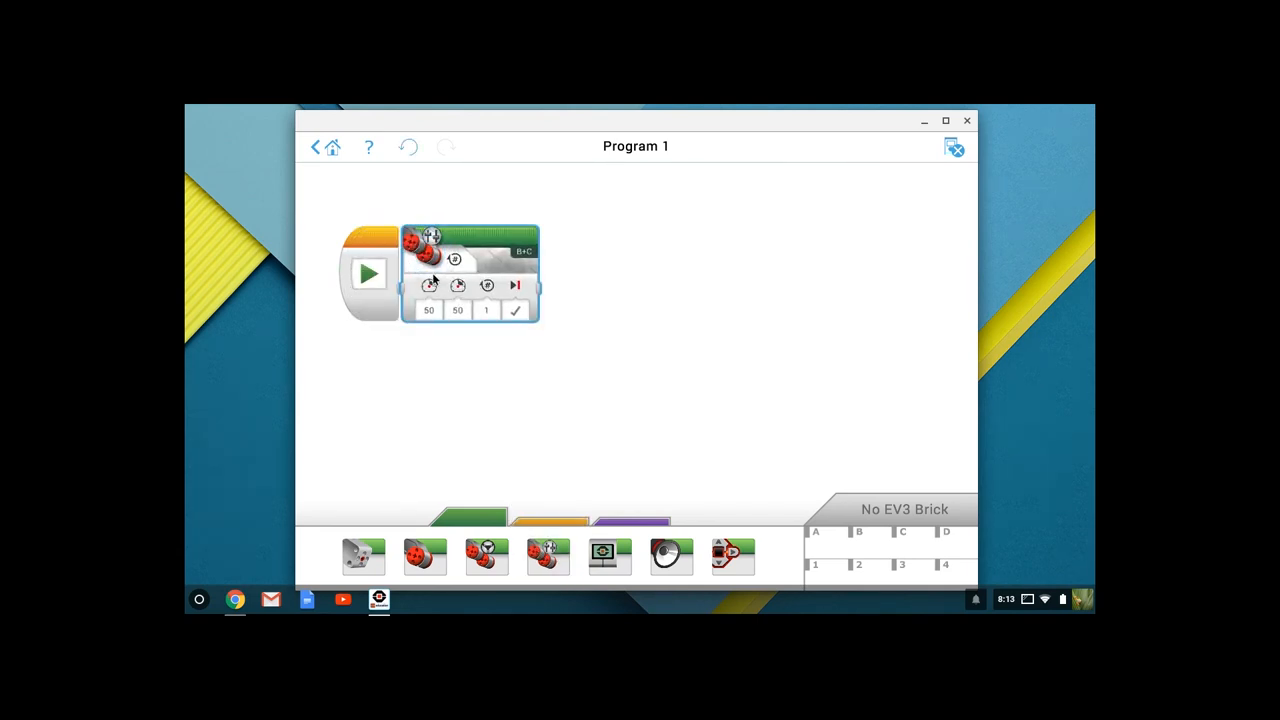
# Enter 65 as the Move Tank's left motor power using the numeric keypad
pyautogui.click(454, 259)
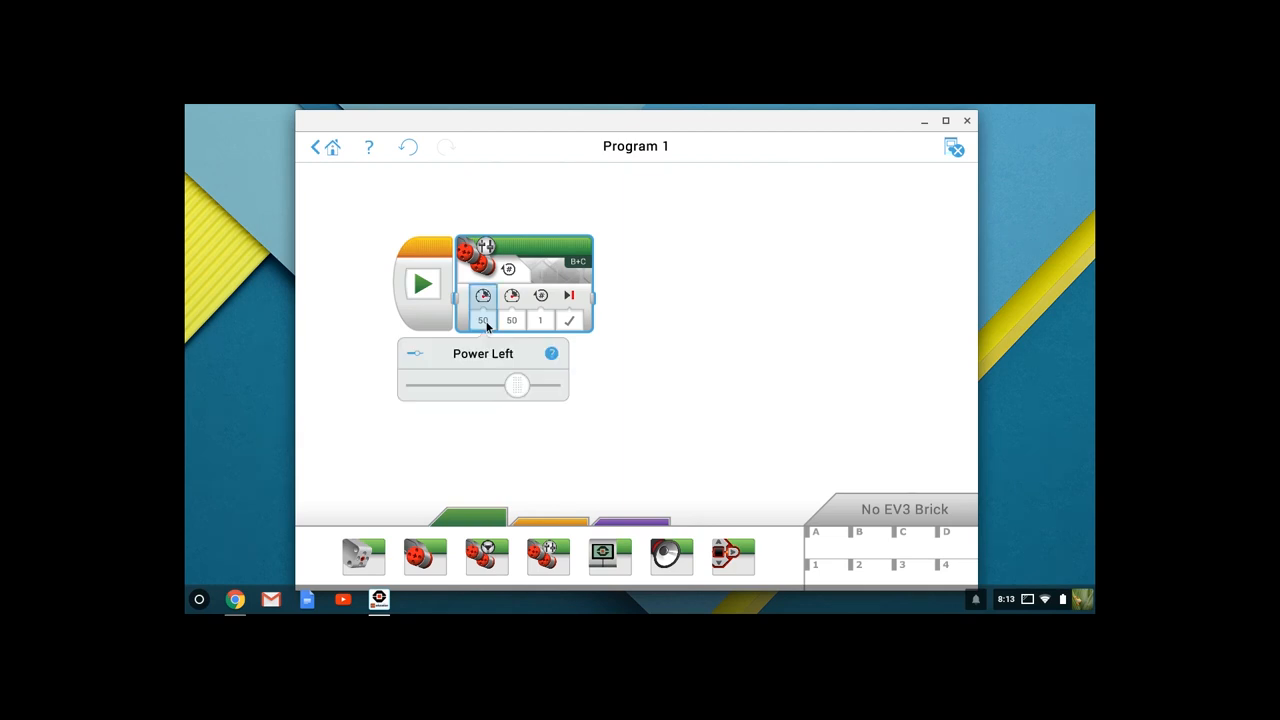
pyautogui.moveTo(417, 362)
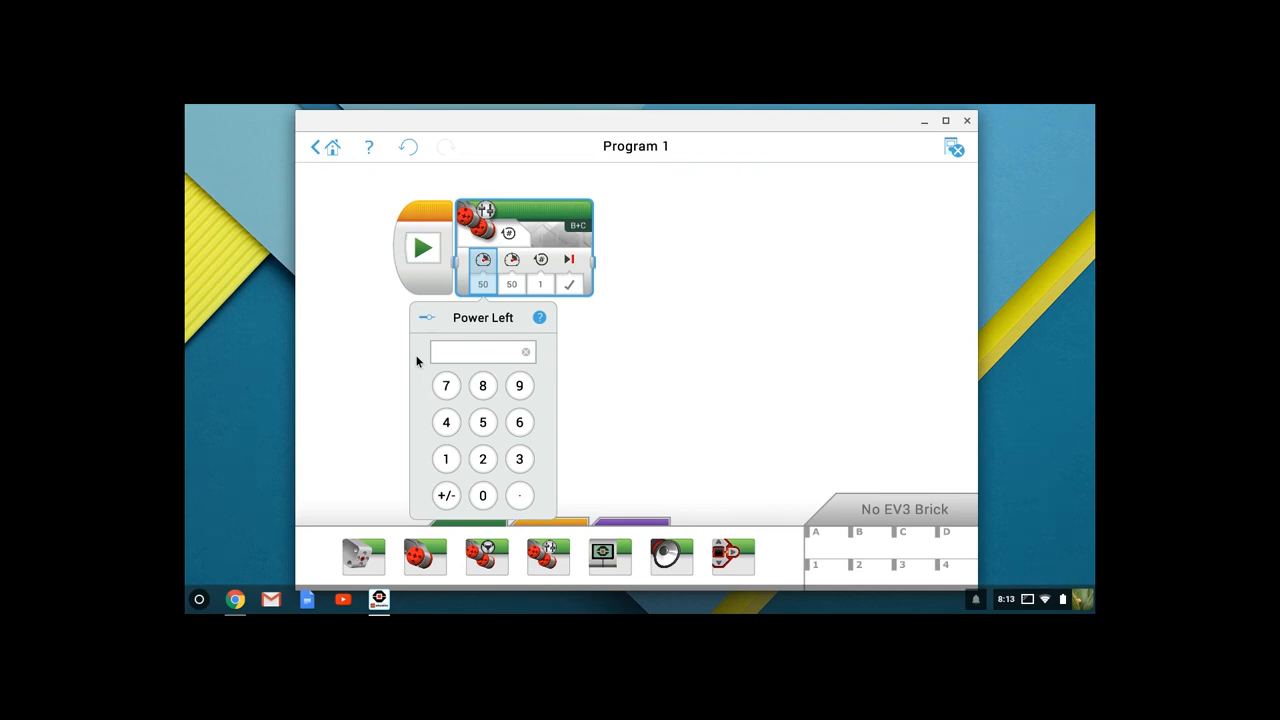
pyautogui.click(518, 422)
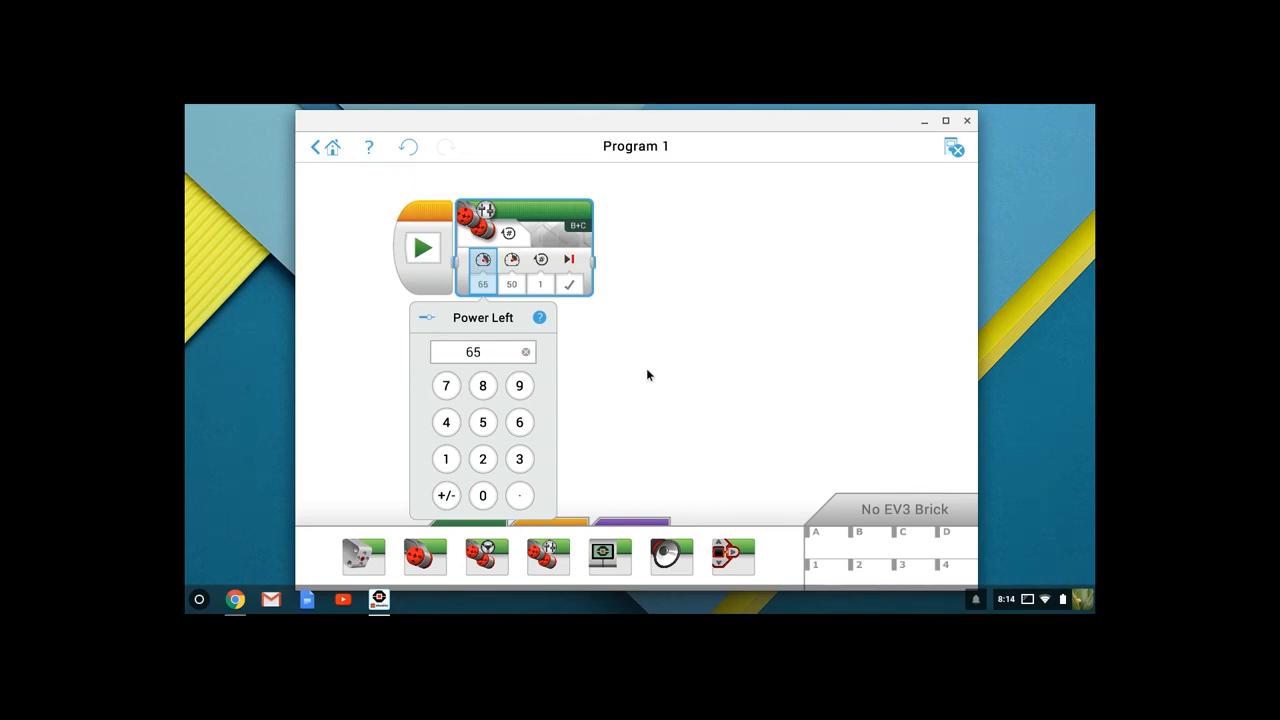
pyautogui.click(515, 290)
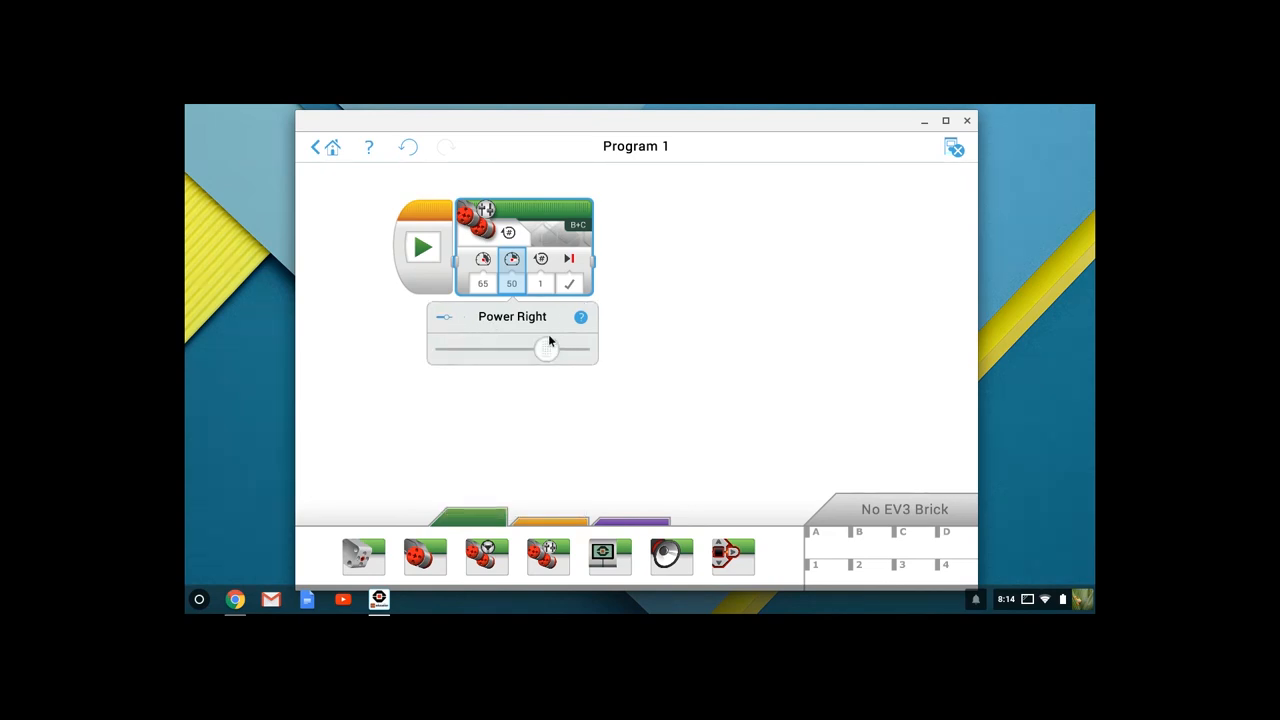
# Slide the right motor power to 65 and keep Brake as the end action
pyautogui.moveTo(546, 348); pyautogui.dragTo(580, 348)
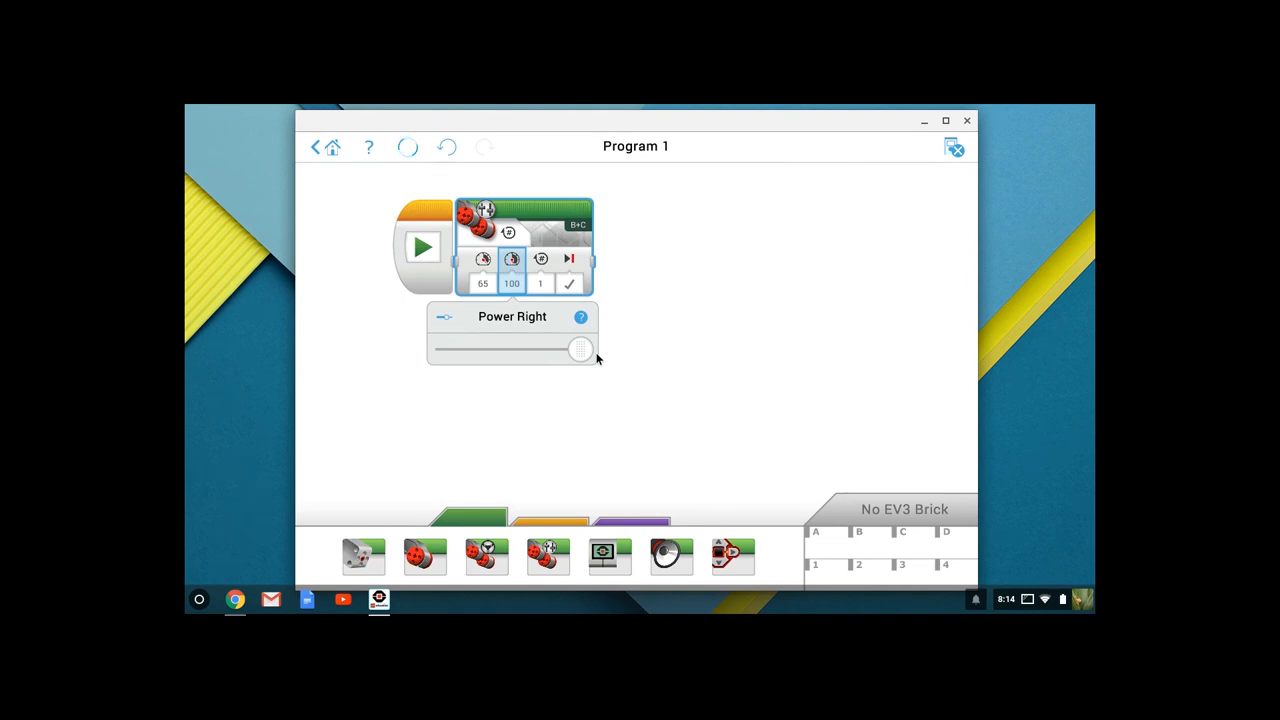
pyautogui.moveTo(581, 348); pyautogui.dragTo(444, 348)
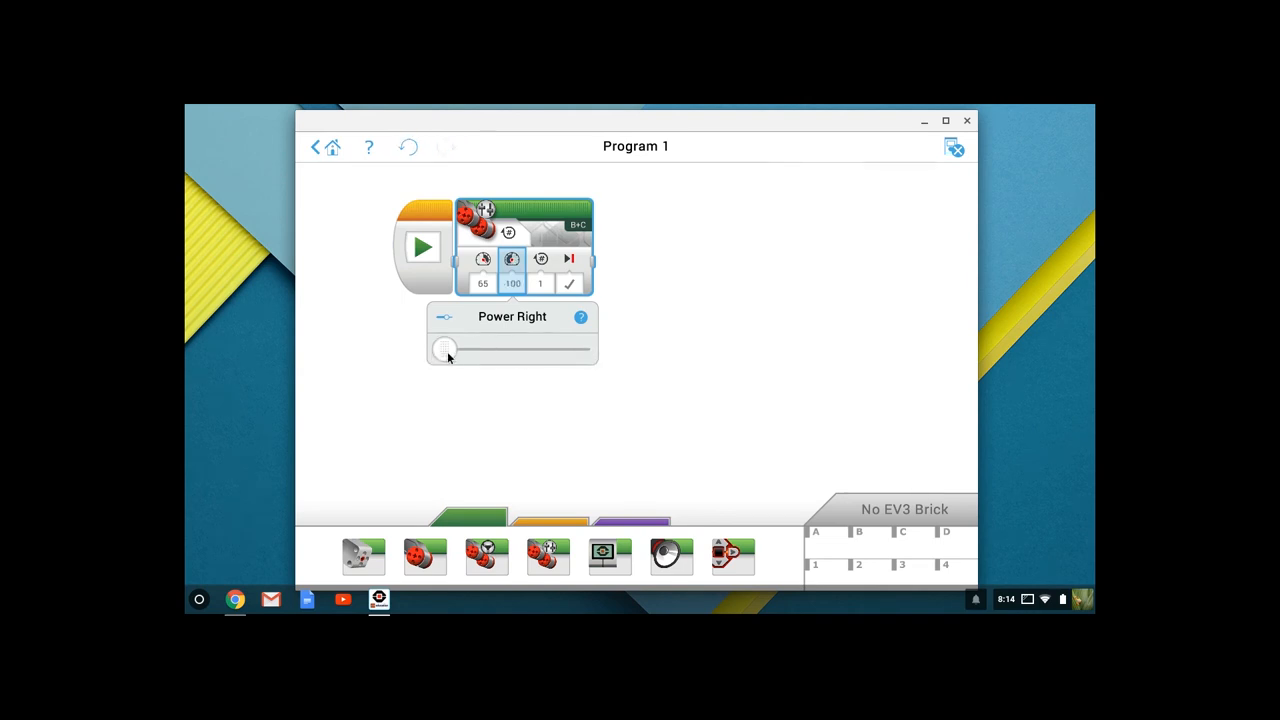
pyautogui.moveTo(445, 348); pyautogui.dragTo(540, 348)
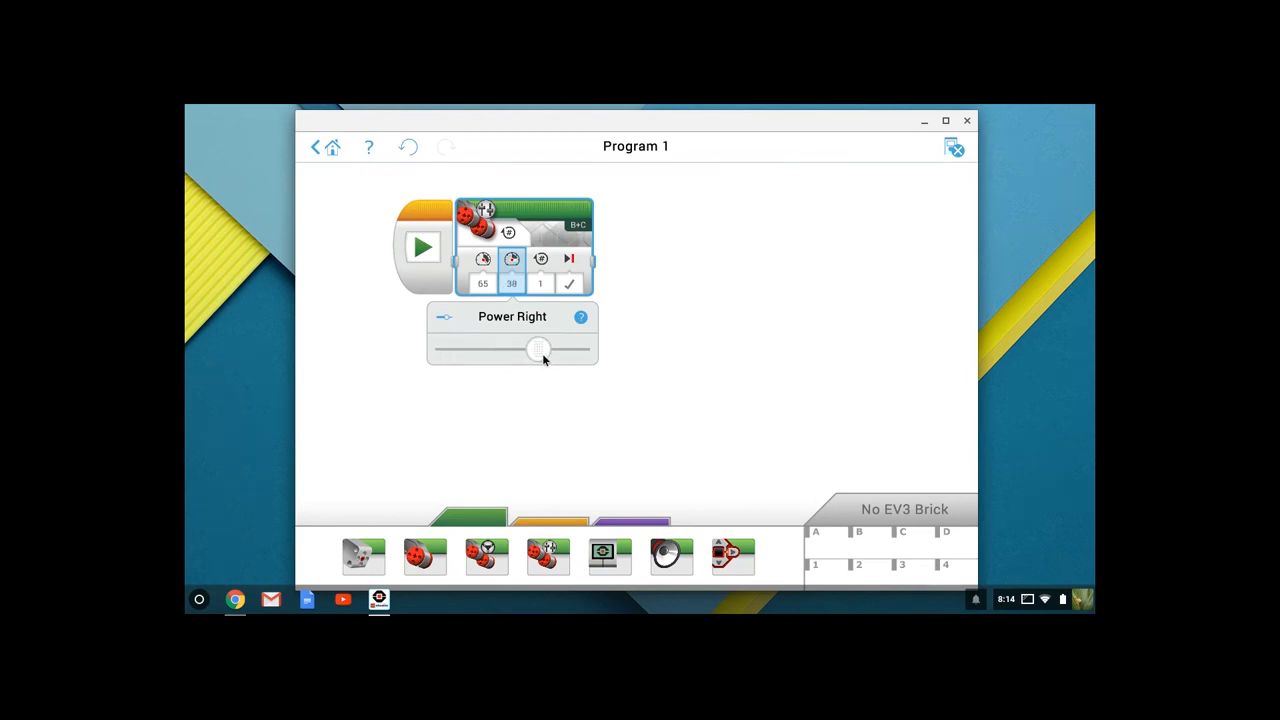
pyautogui.moveTo(538, 349); pyautogui.dragTo(555, 349)
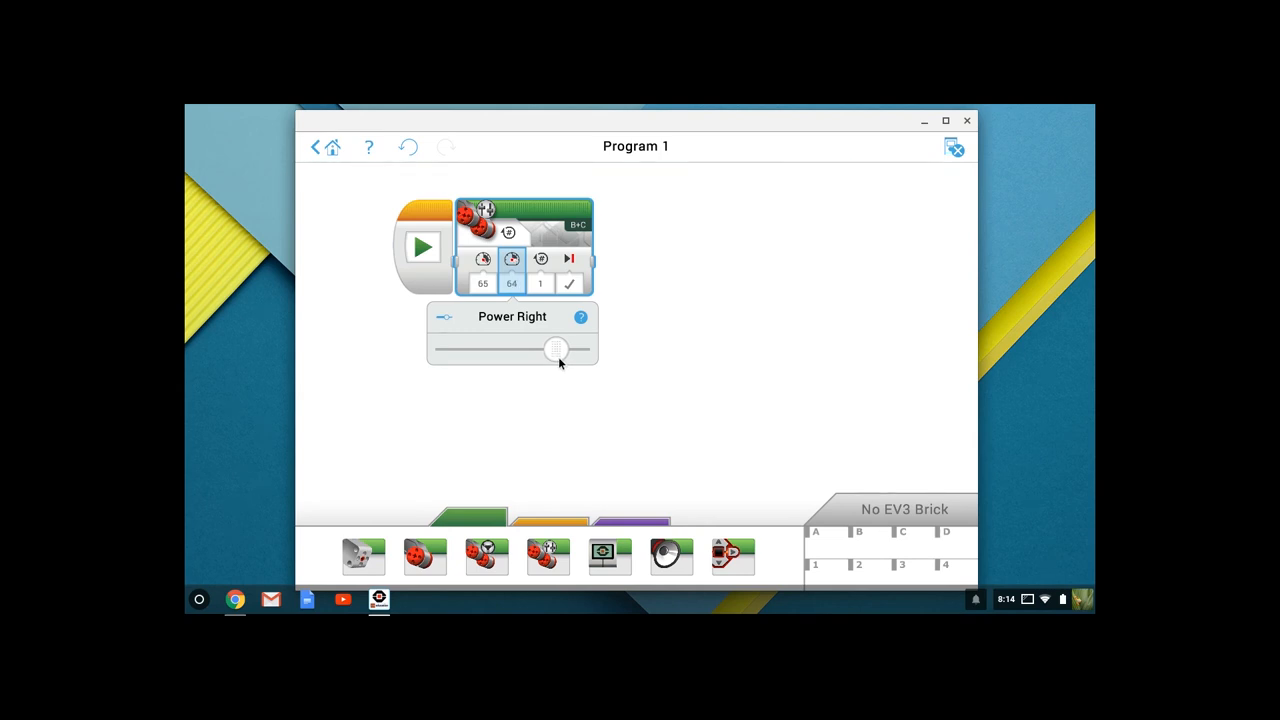
pyautogui.moveTo(555, 348); pyautogui.dragTo(557, 348)
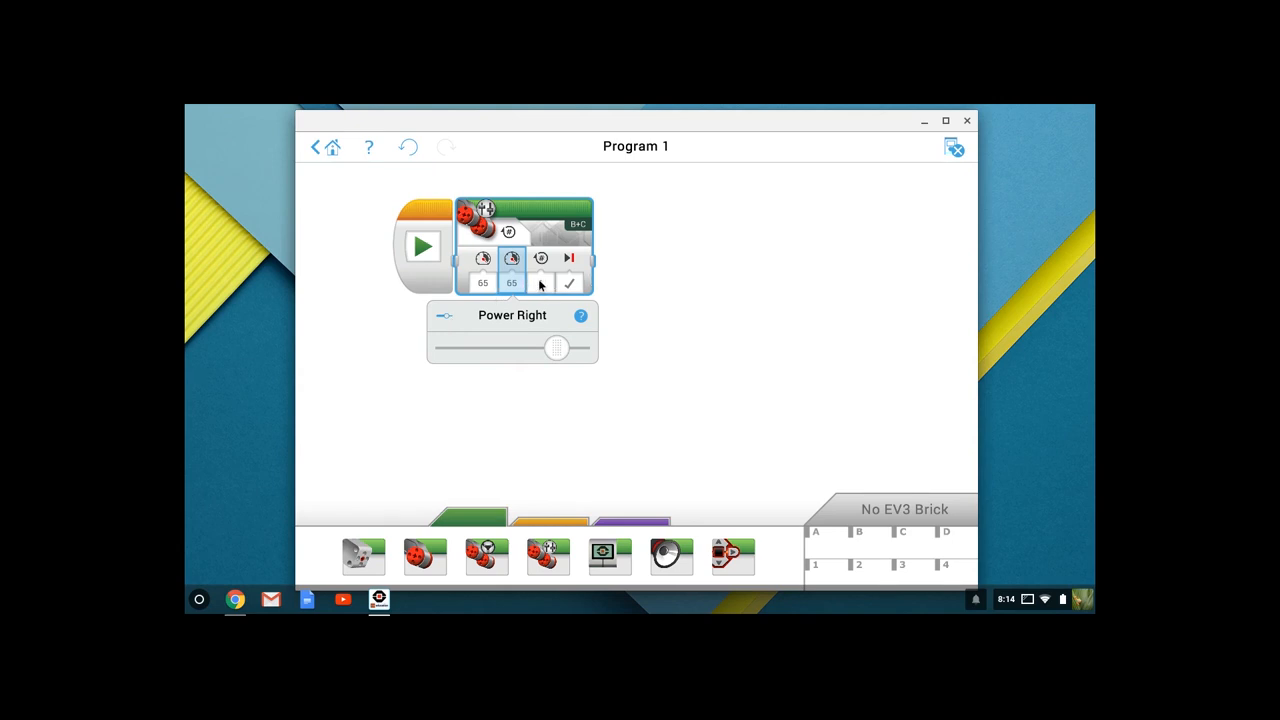
pyautogui.click(569, 259)
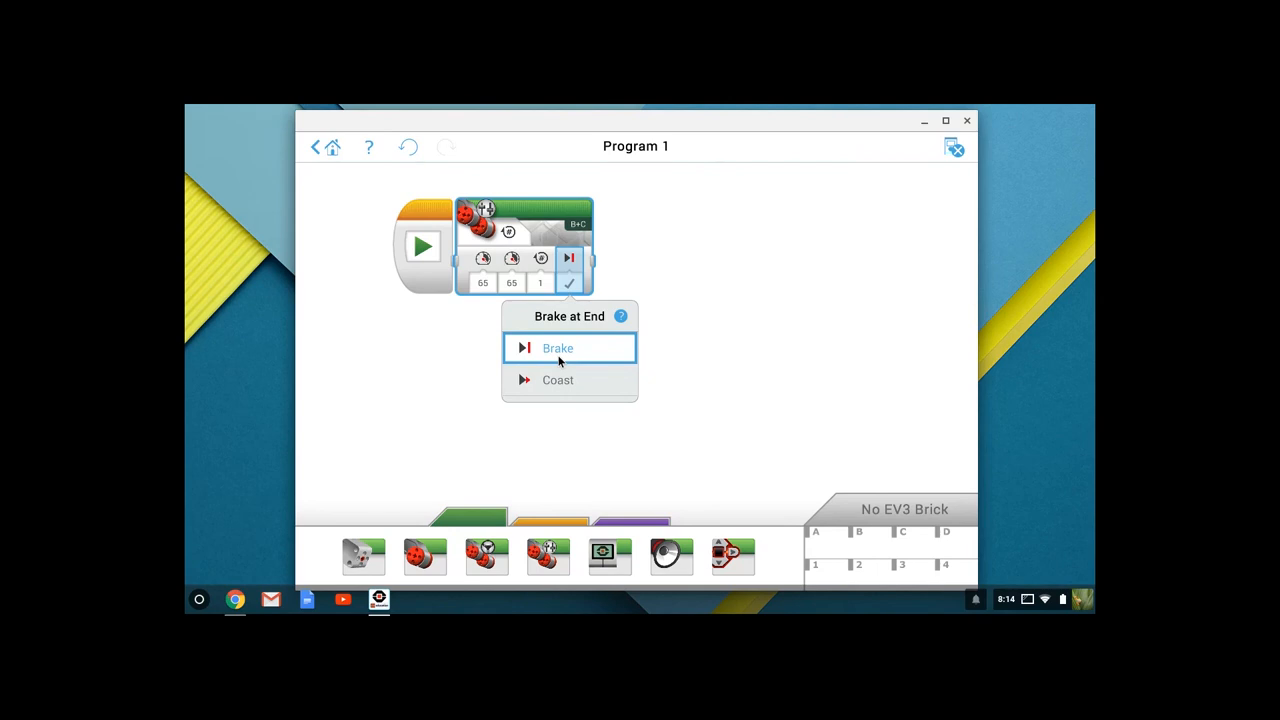
pyautogui.click(558, 348)
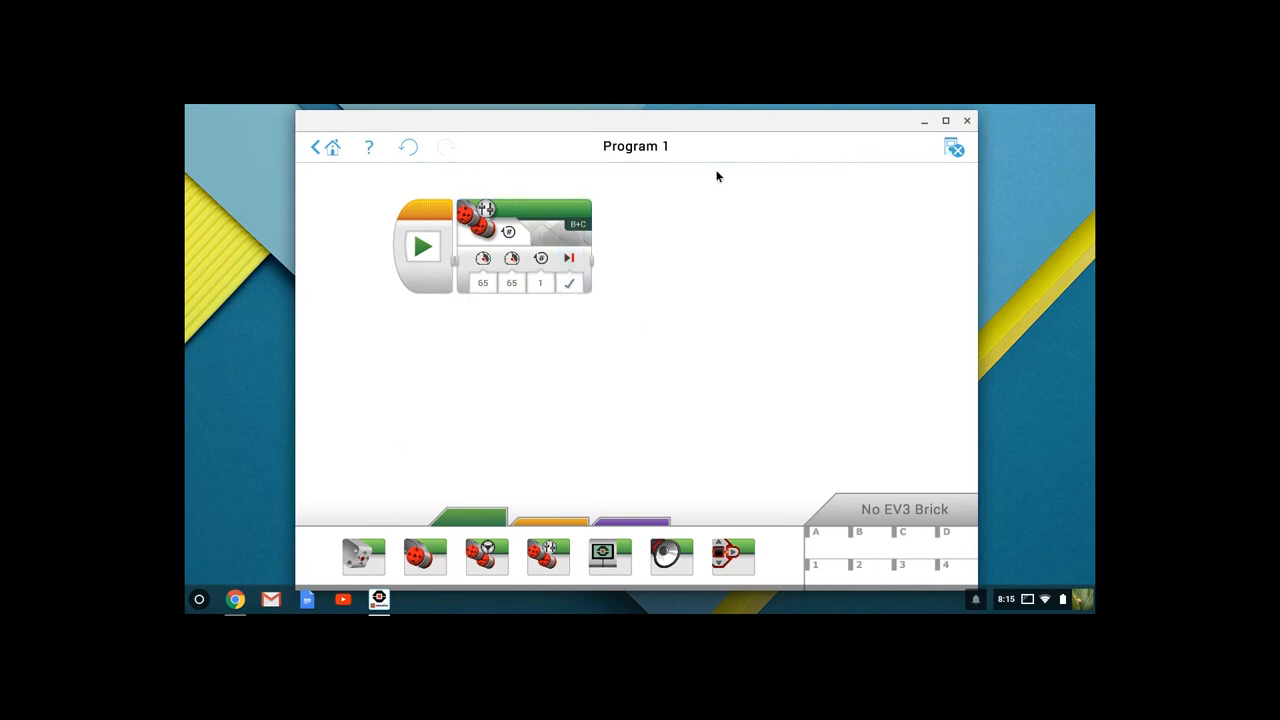
pyautogui.moveTo(677, 537)
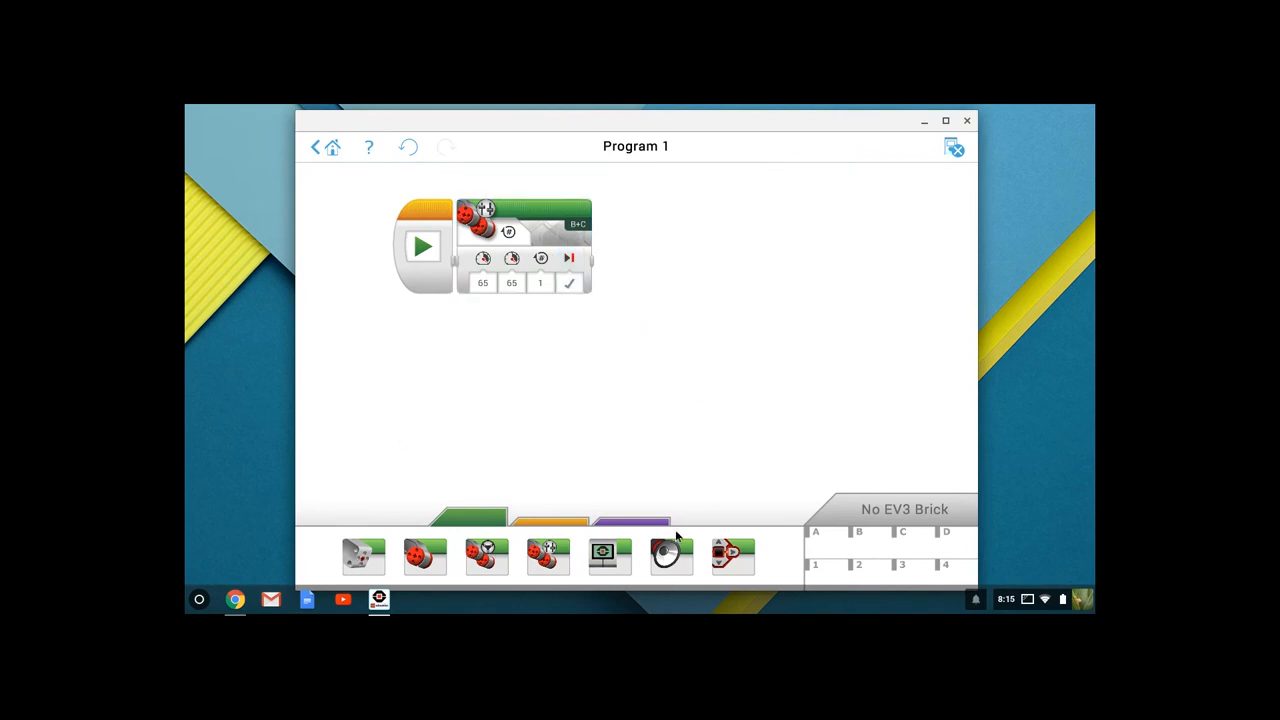
# Add a Sound block after the first Move Tank and set its mode to Play File
pyautogui.click(671, 555)
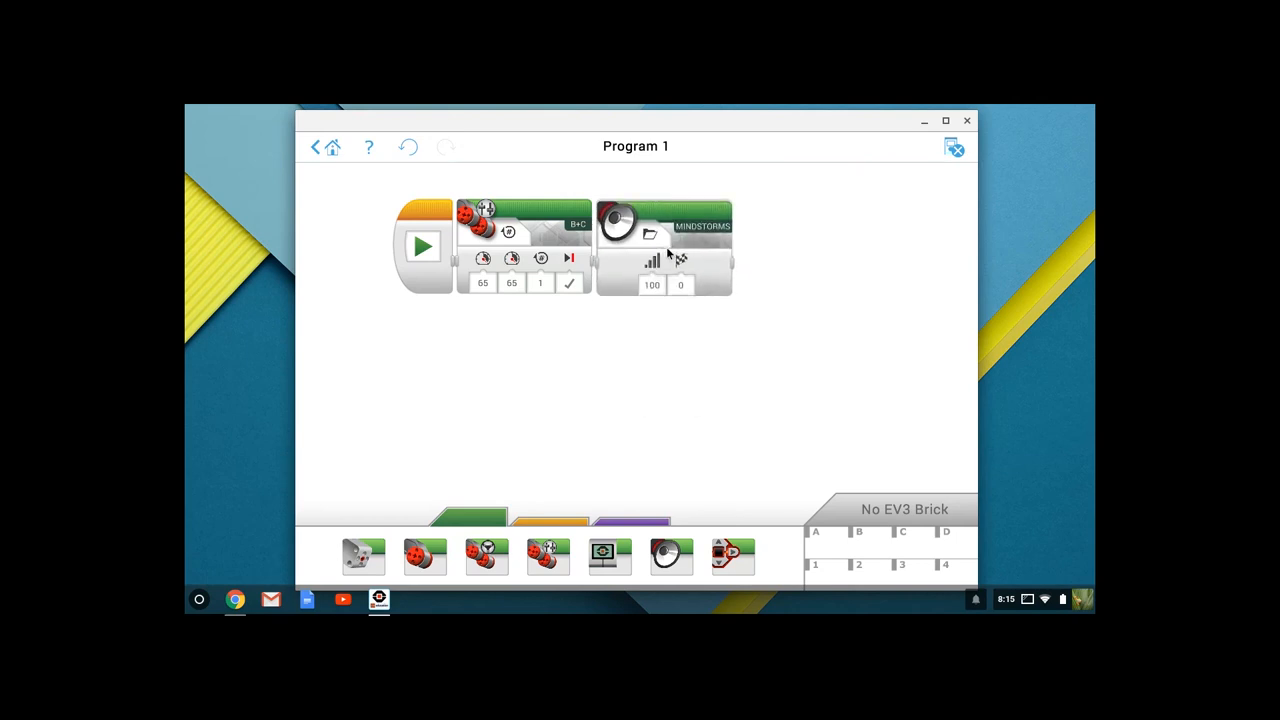
pyautogui.click(663, 245)
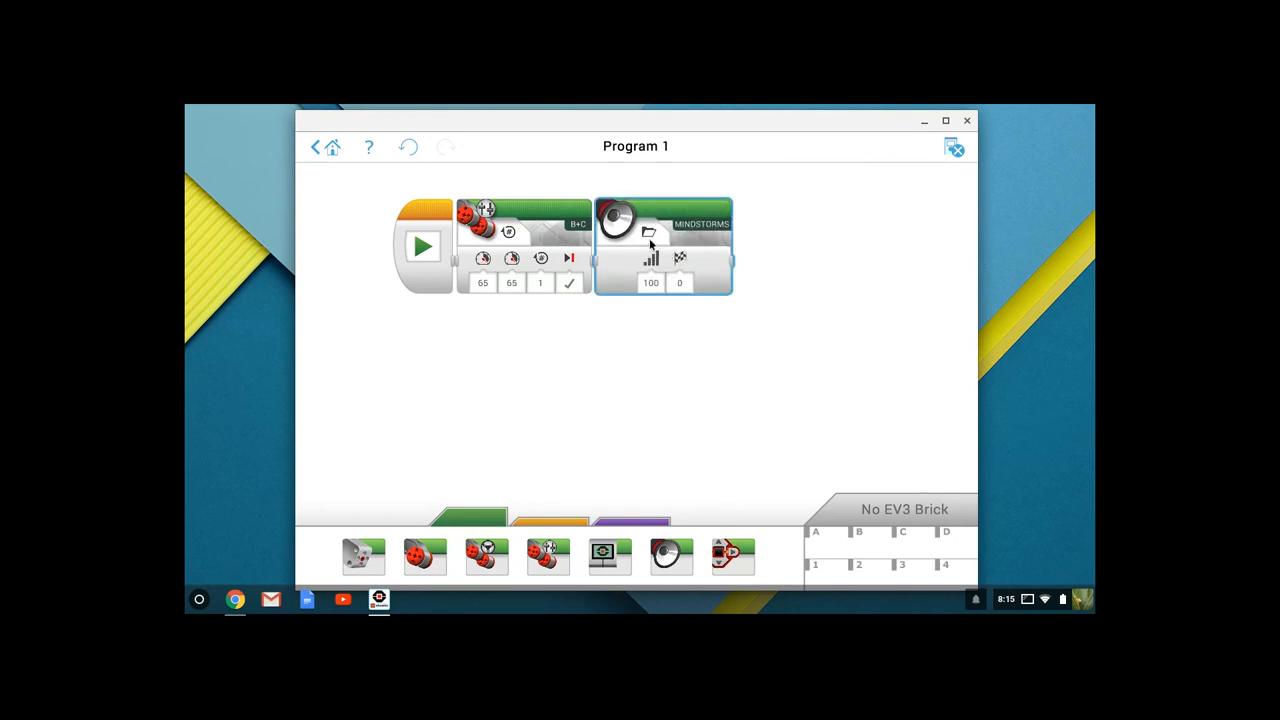
pyautogui.click(648, 232)
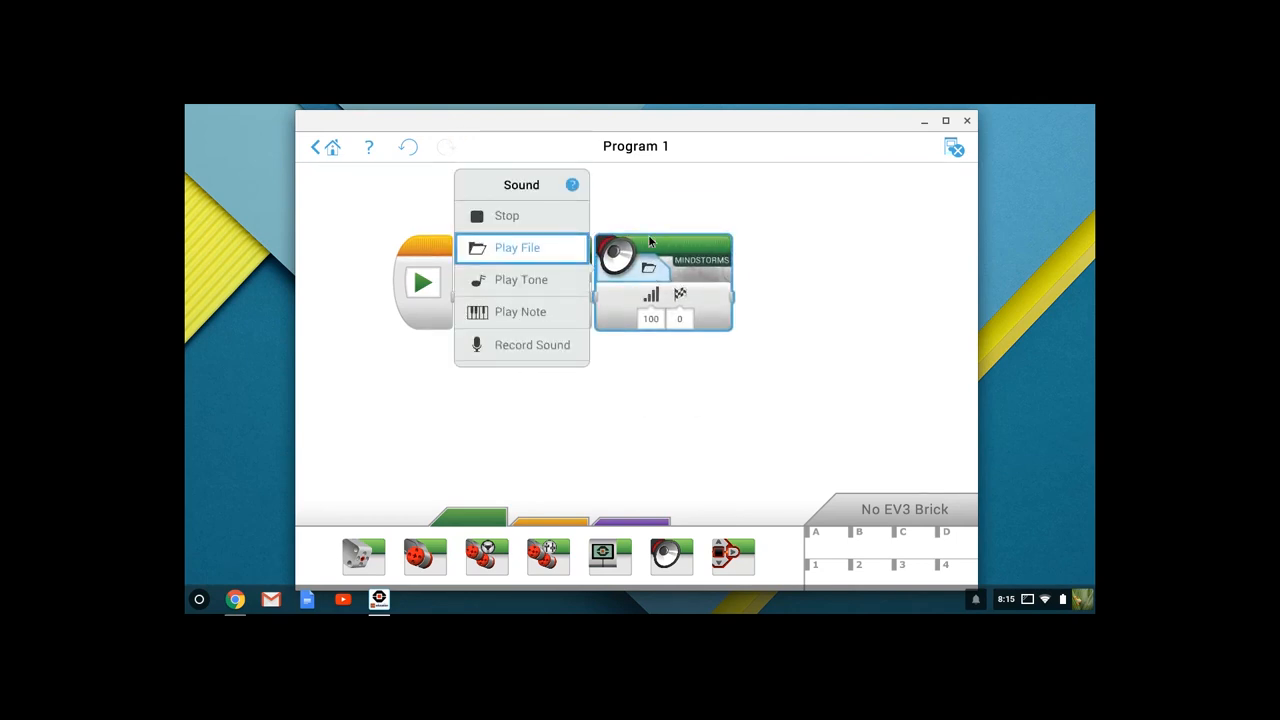
pyautogui.moveTo(528, 293)
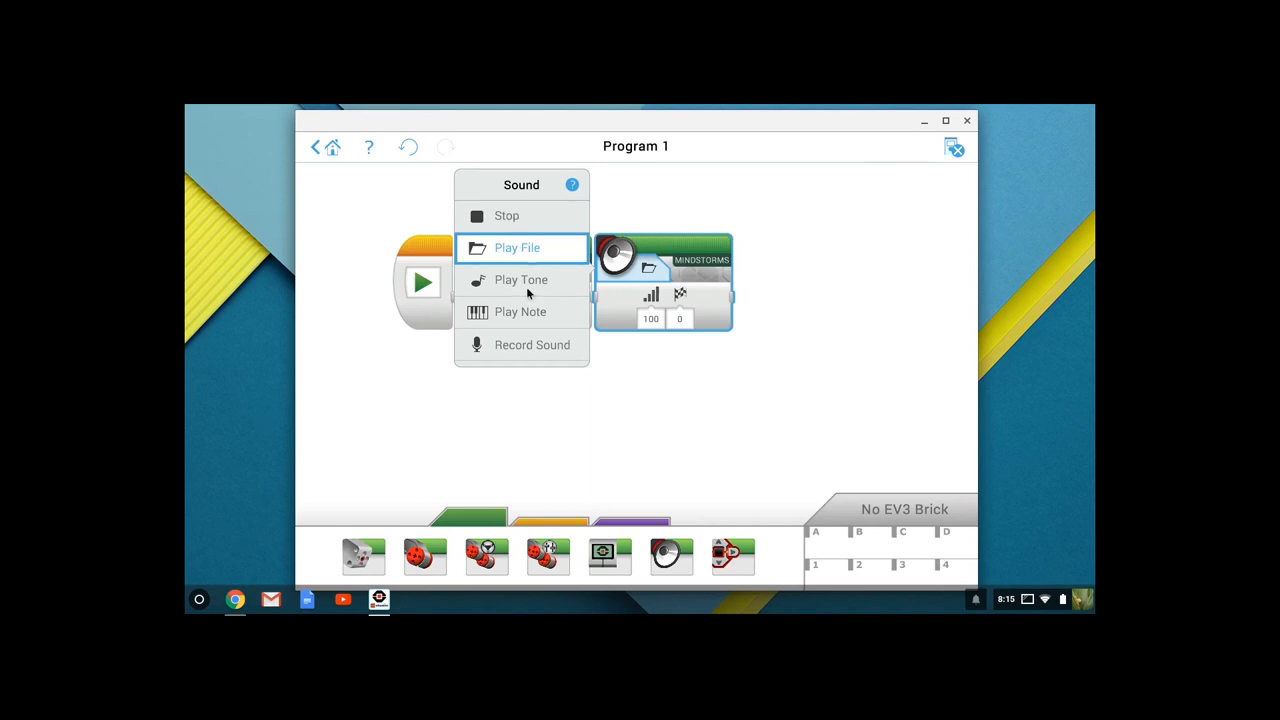
pyautogui.moveTo(528, 332)
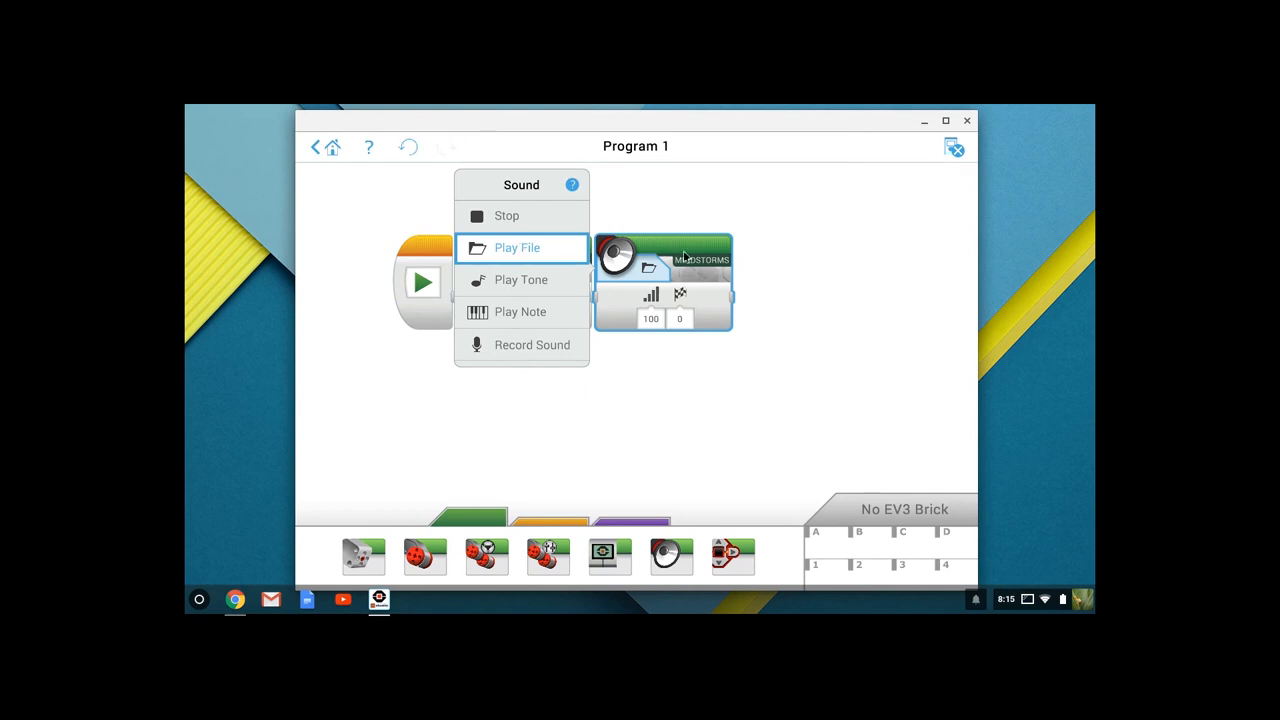
pyautogui.moveTo(690, 270)
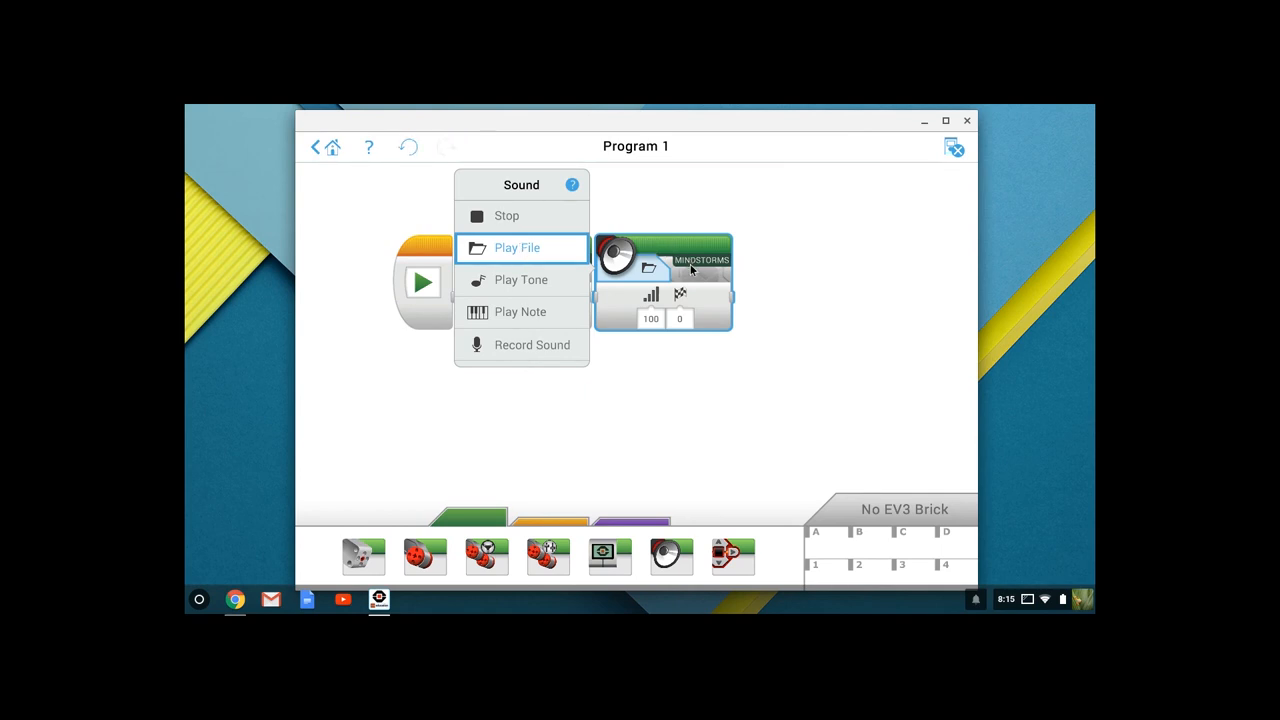
# Pick the Communication > Fantastic sound file and check volume 100 and play type
pyautogui.click(517, 247)
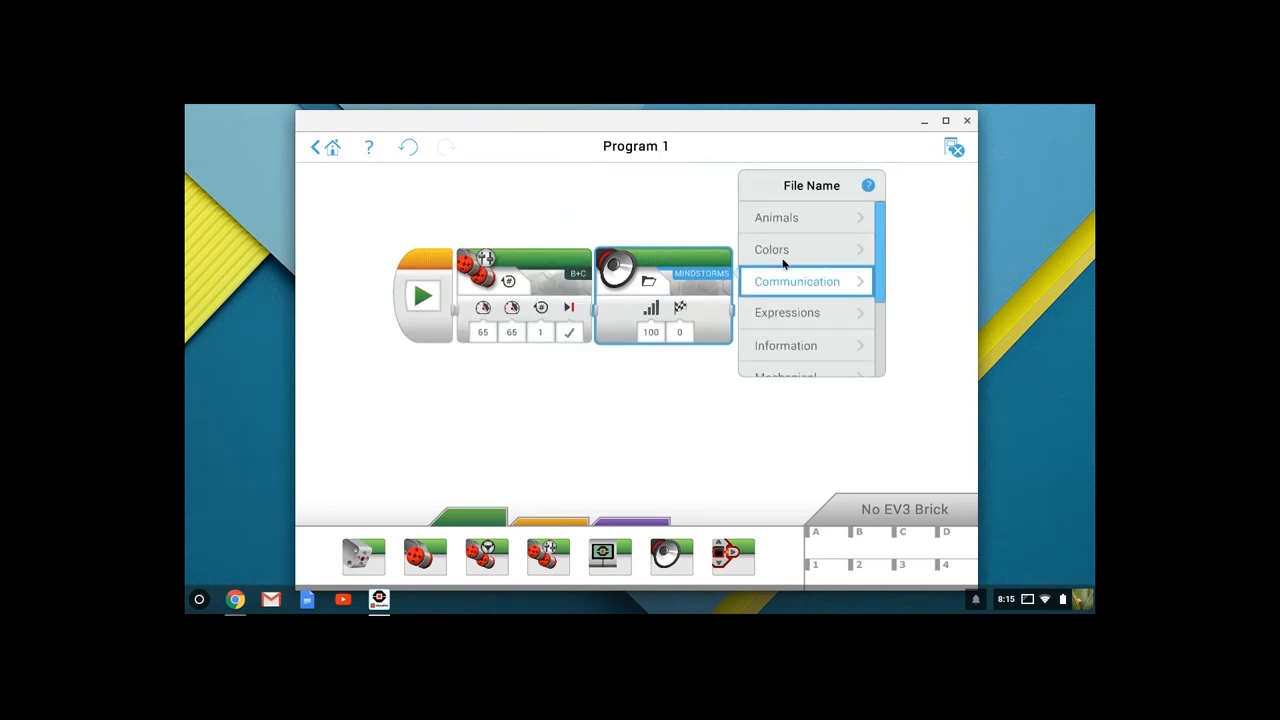
pyautogui.moveTo(816, 245)
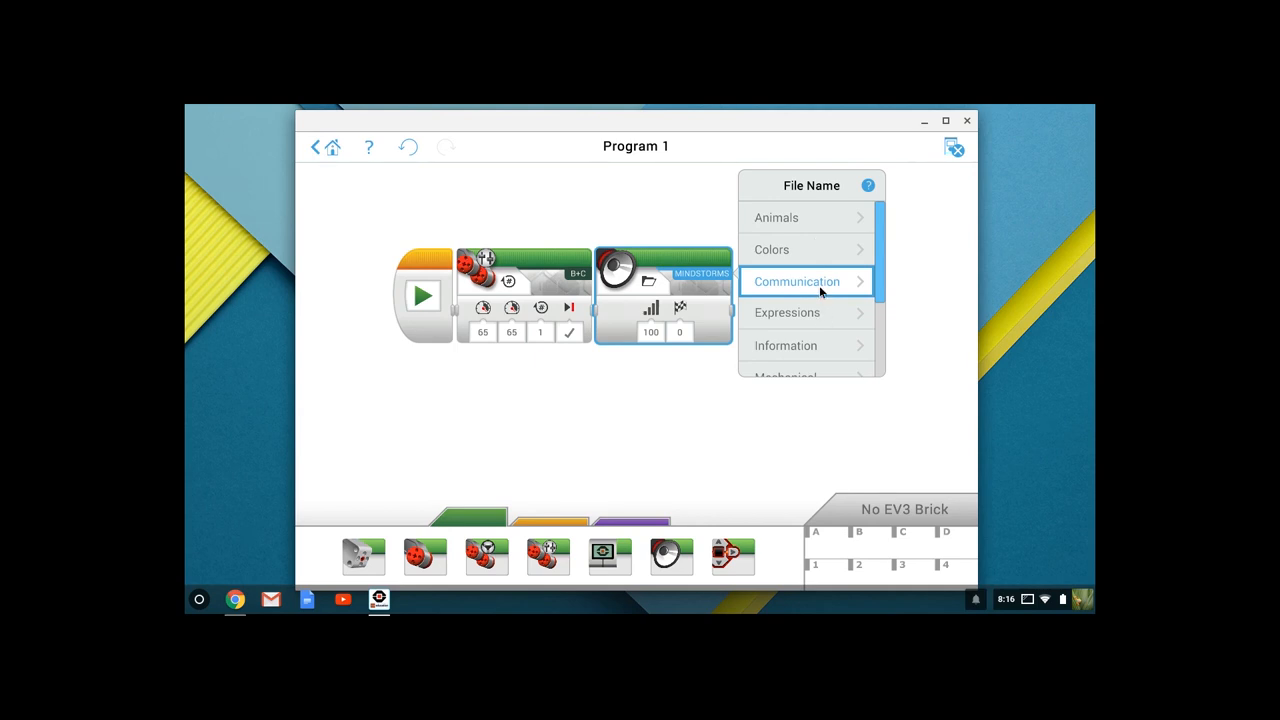
pyautogui.click(805, 281)
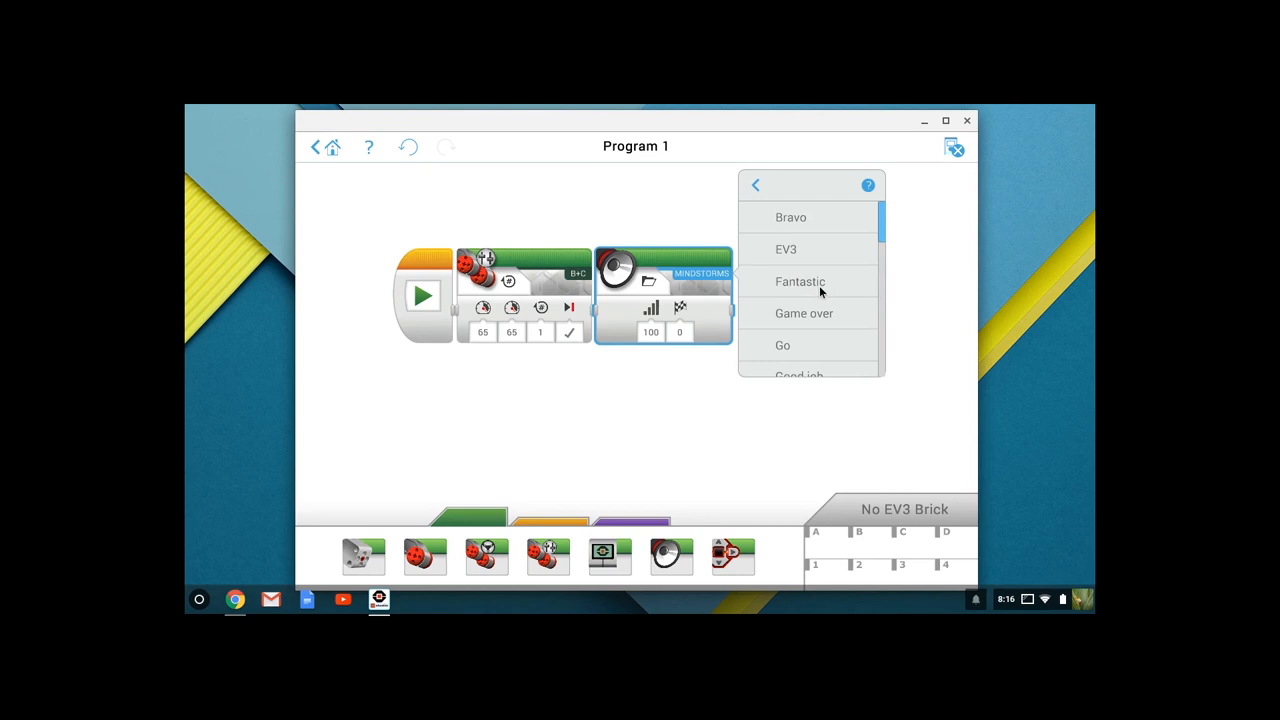
pyautogui.click(800, 281)
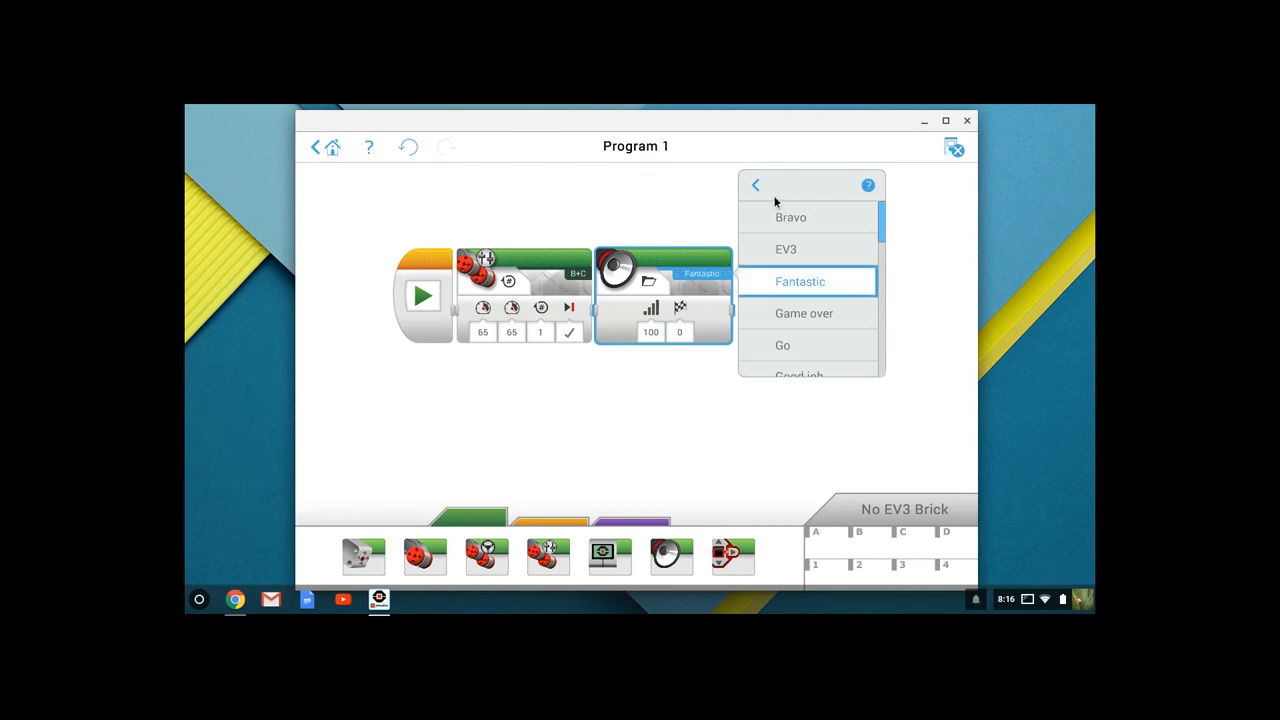
pyautogui.click(755, 185)
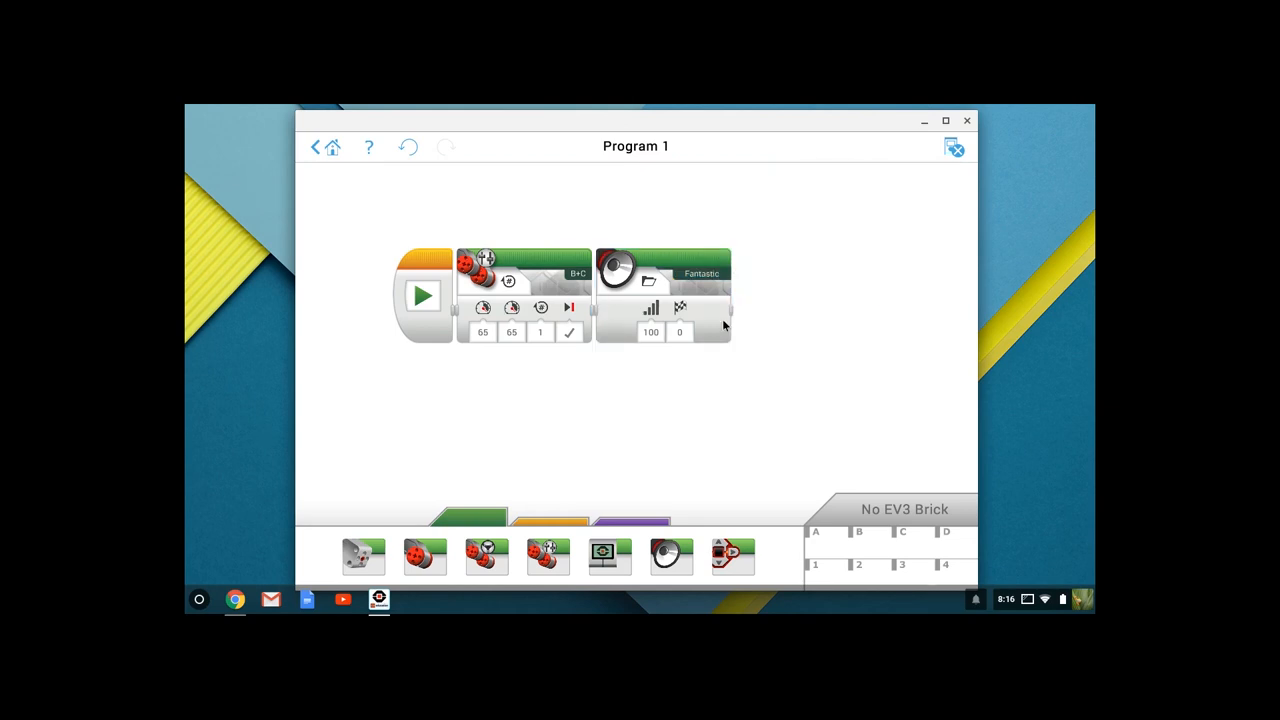
pyautogui.click(651, 331)
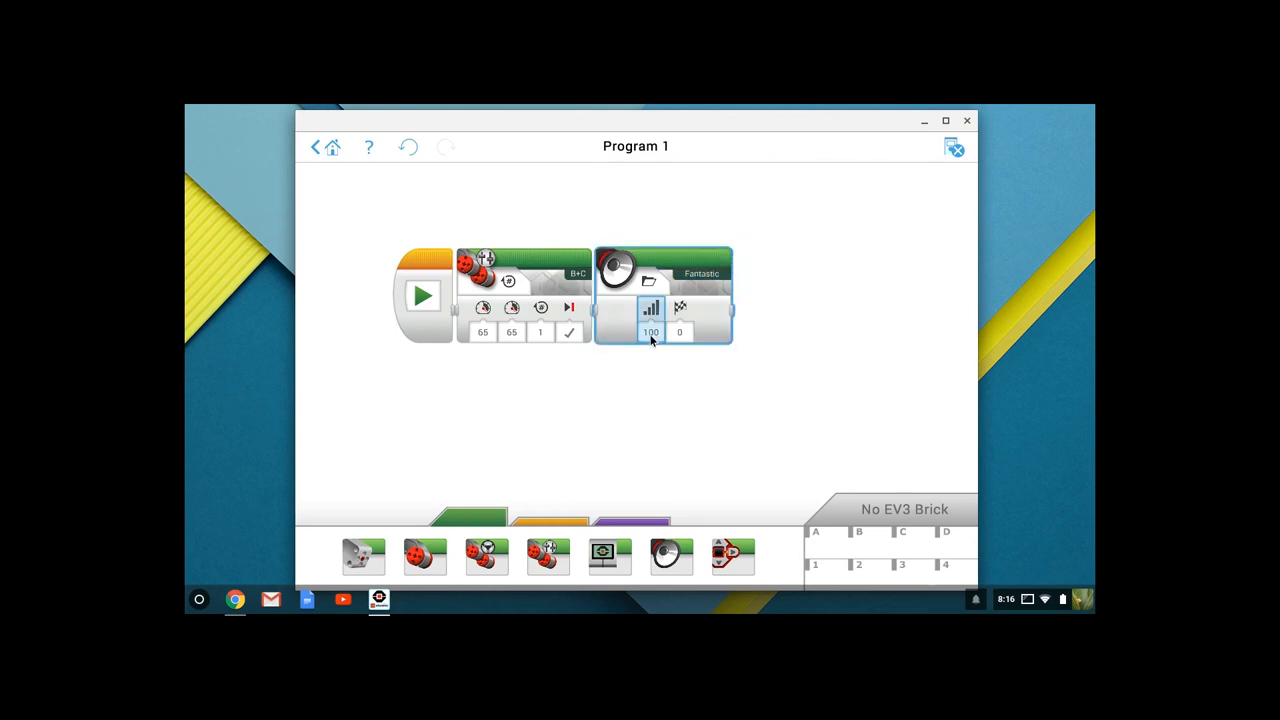
pyautogui.click(679, 331)
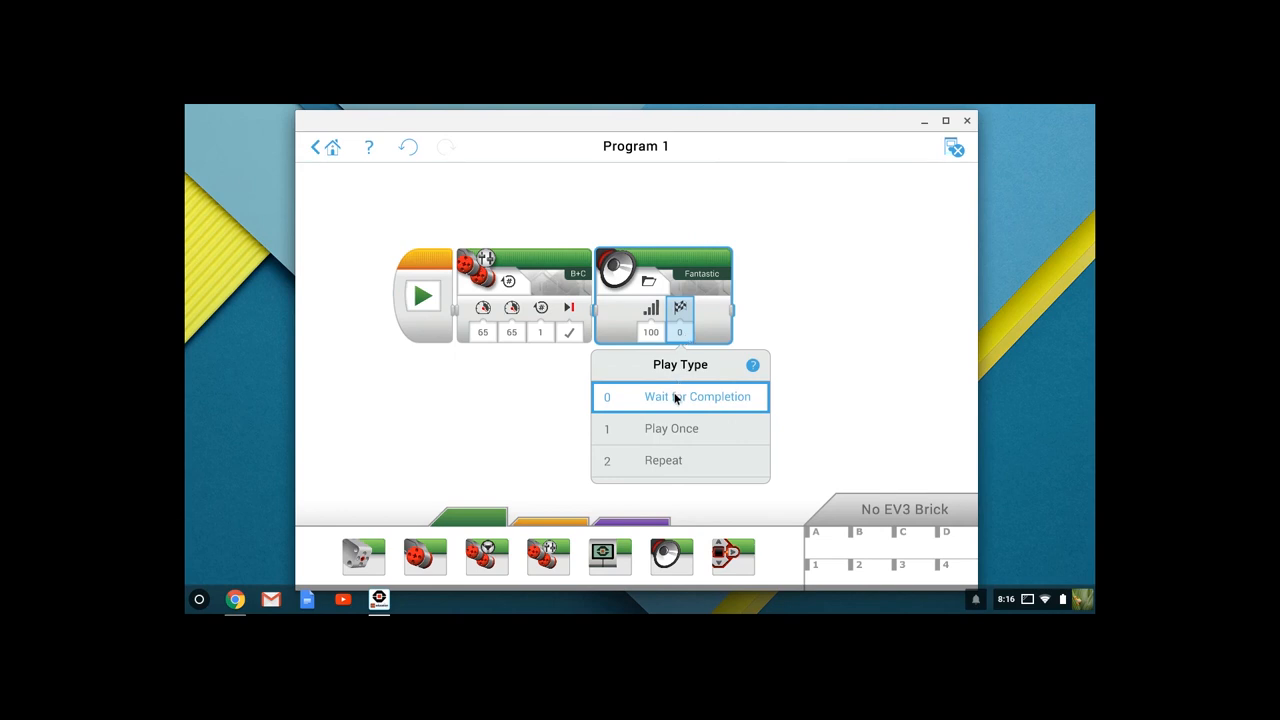
pyautogui.moveTo(775, 330)
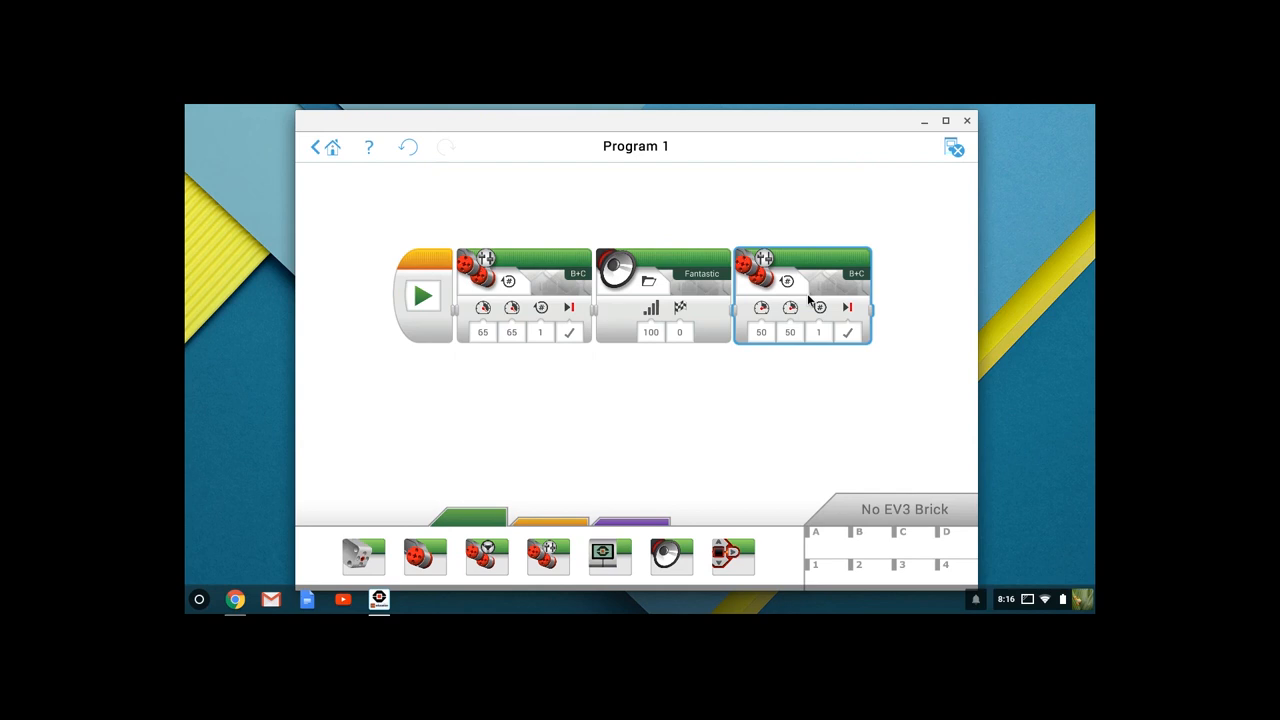
pyautogui.moveTo(788, 285)
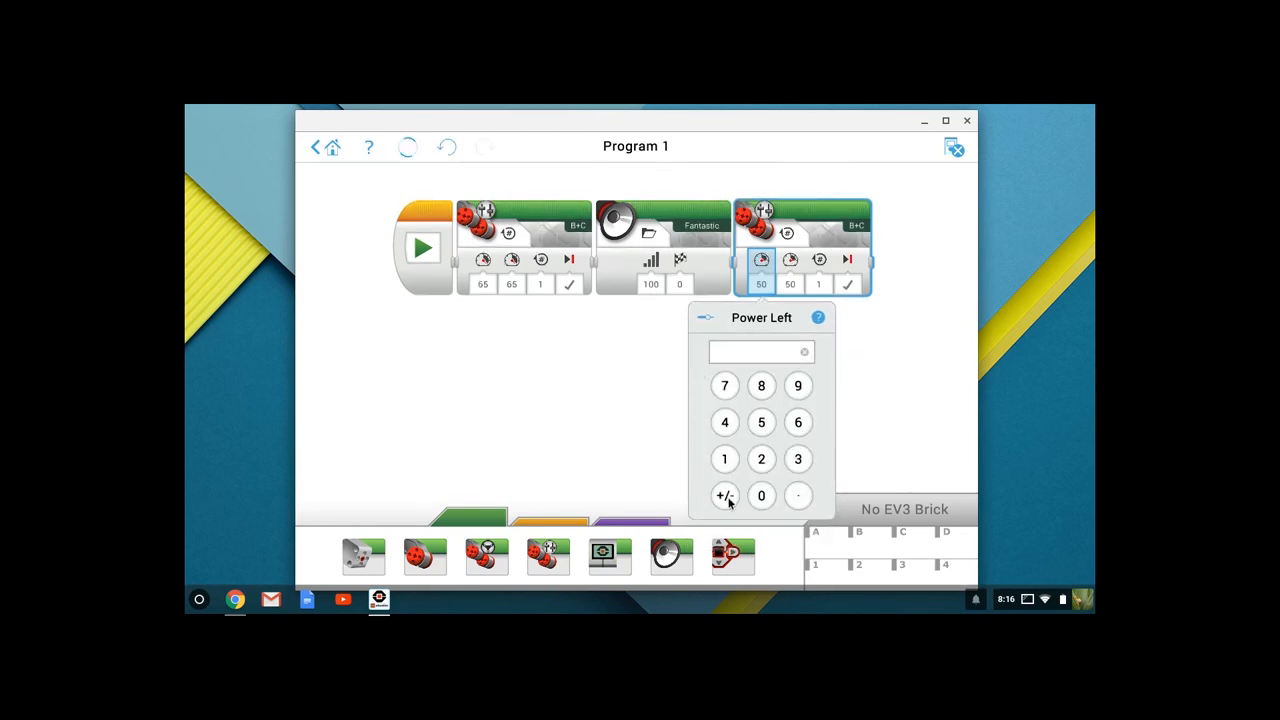
# Make the second Move Tank's left power negative (-35) and keep Brake at end
pyautogui.click(797, 459)
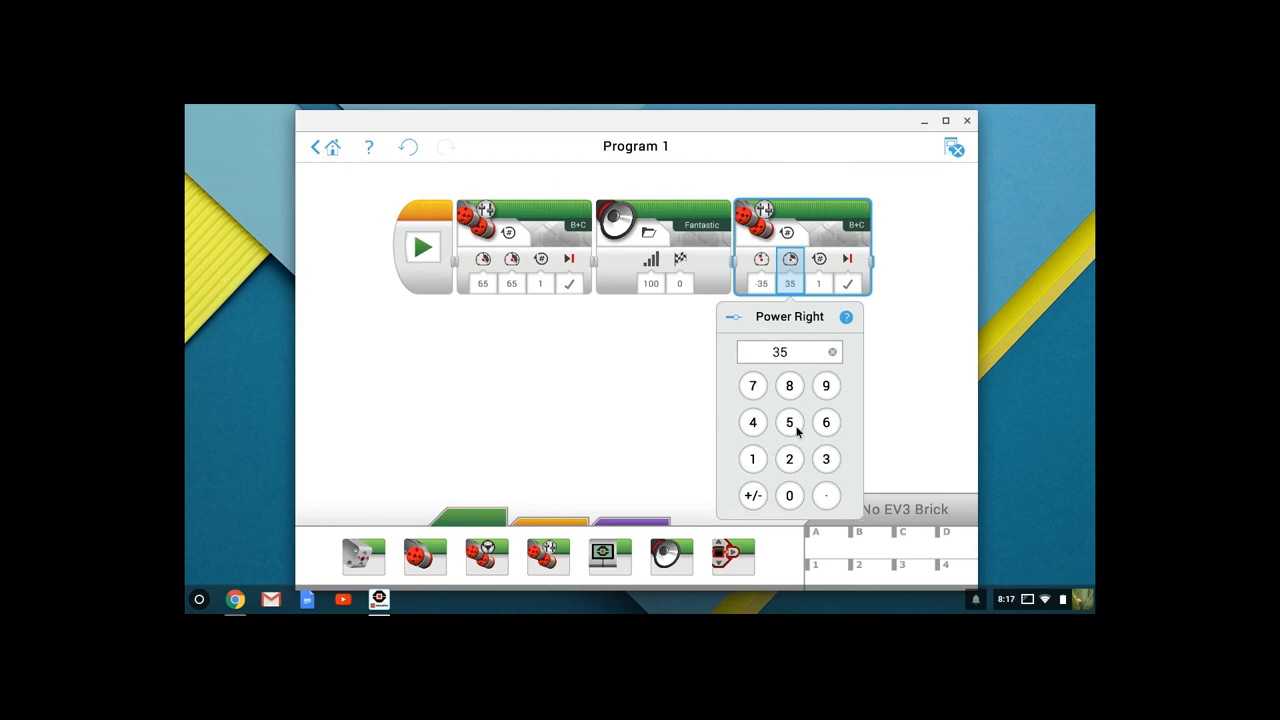
pyautogui.moveTo(817, 295)
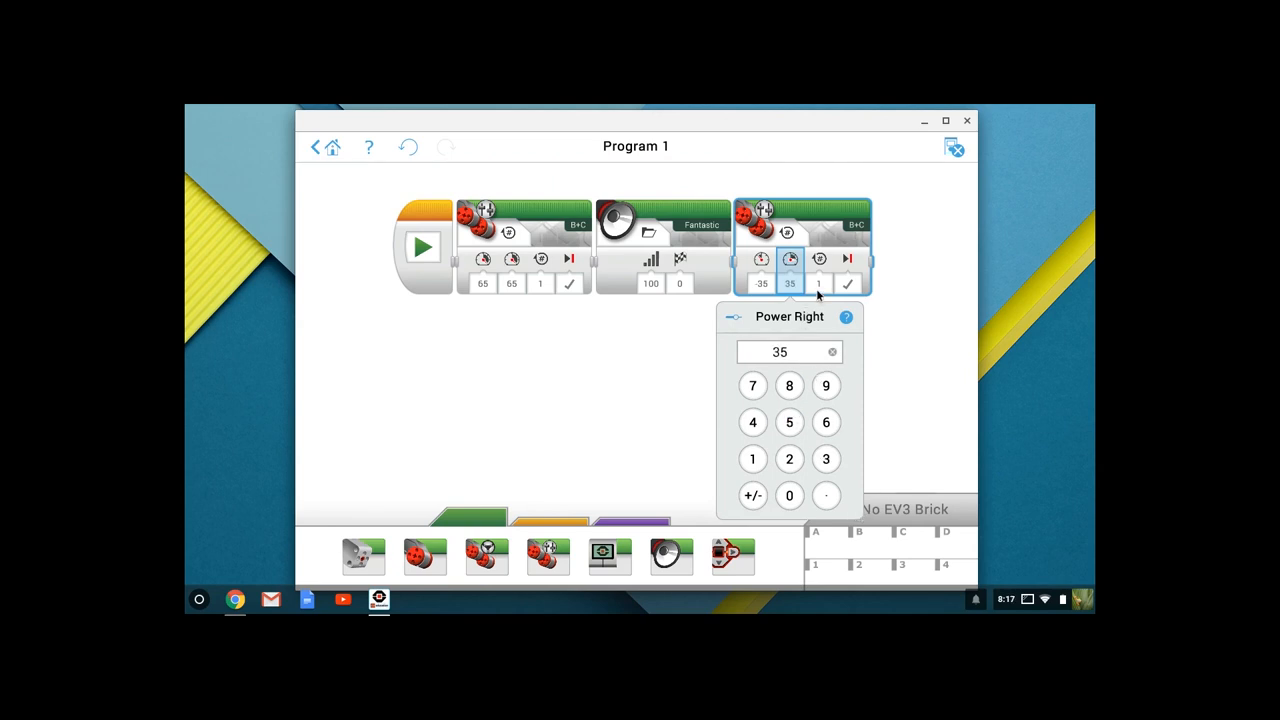
pyautogui.click(848, 283)
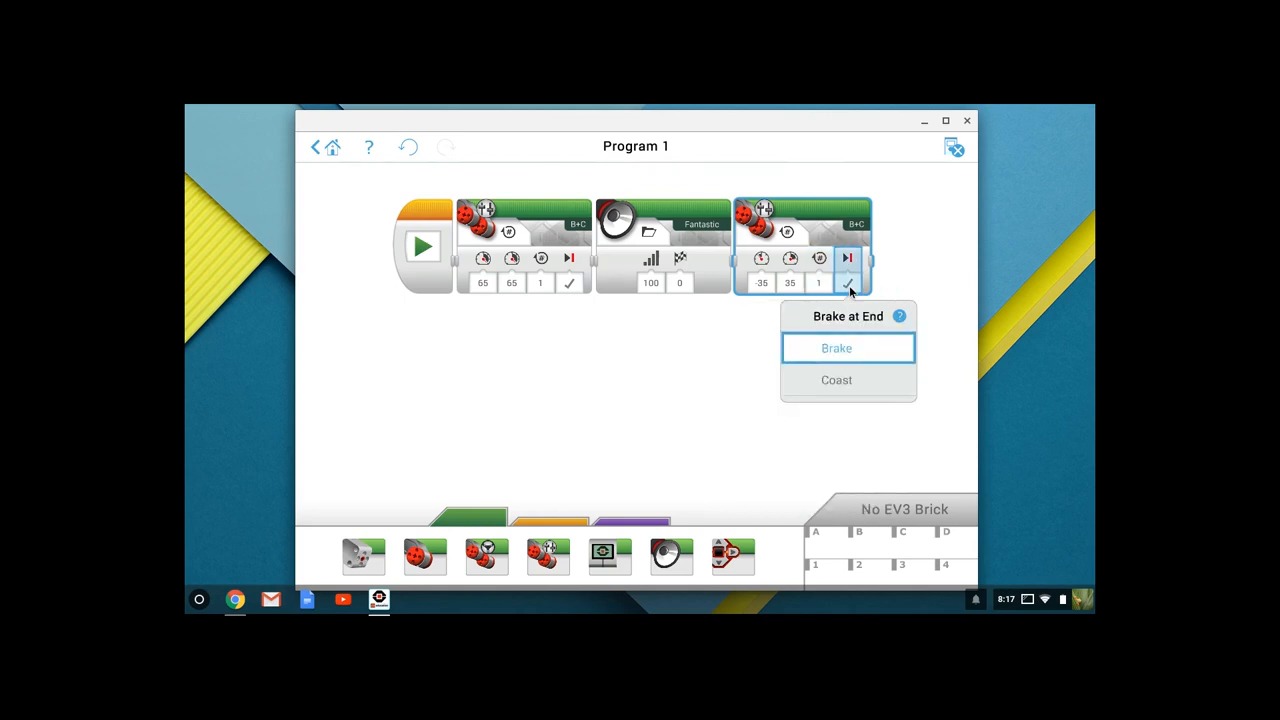
pyautogui.click(836, 348)
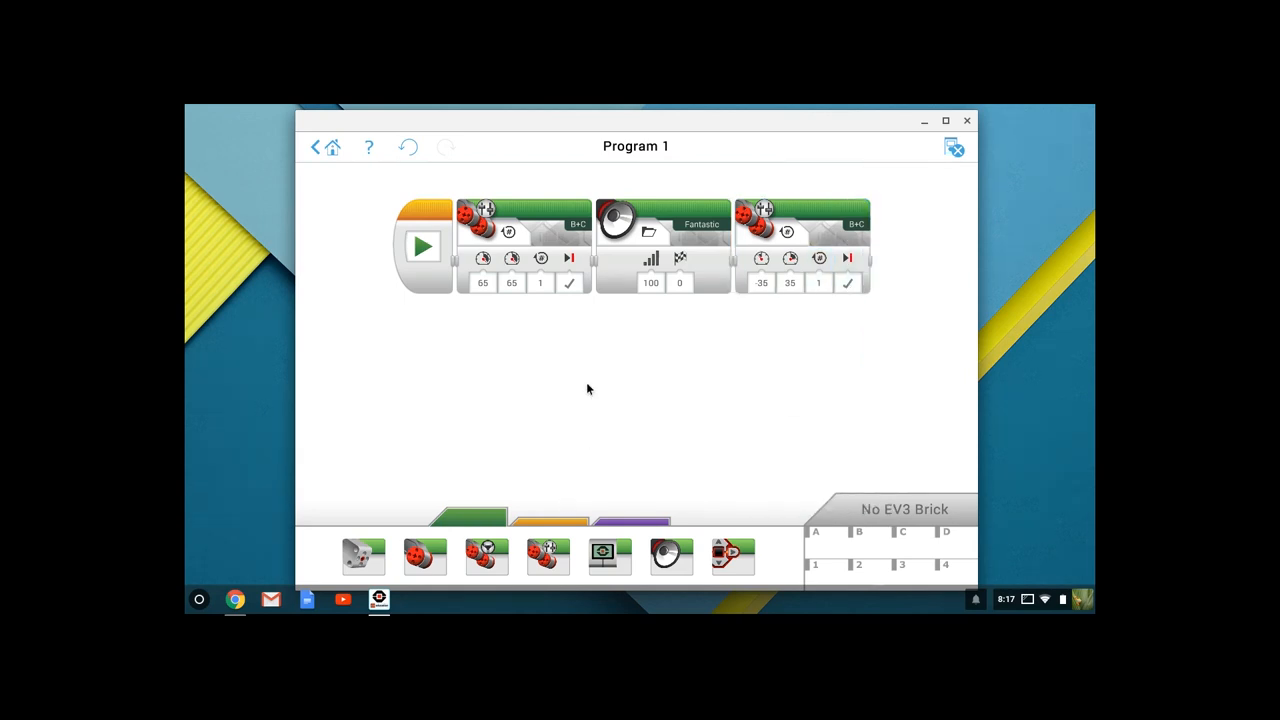
pyautogui.moveTo(635, 546)
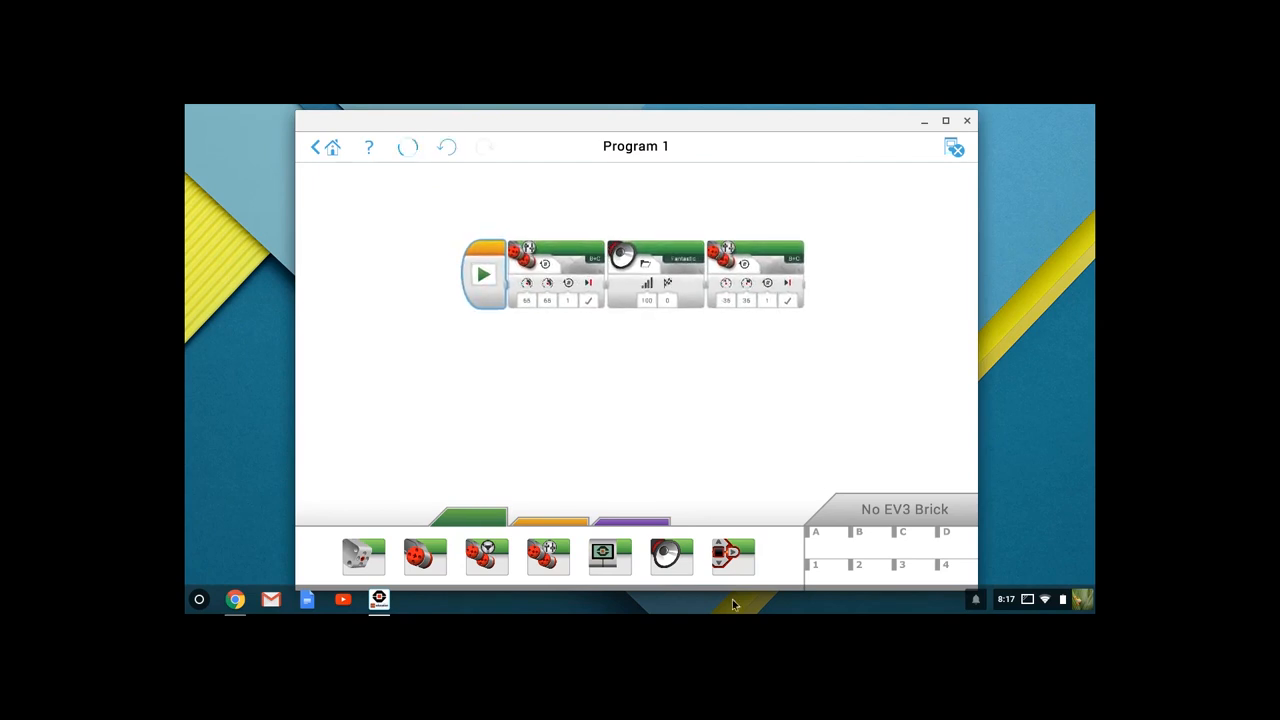
# Drop a Sound block at the program's end and browse its Communication sound files
pyautogui.moveTo(670, 555); pyautogui.dragTo(855, 285)
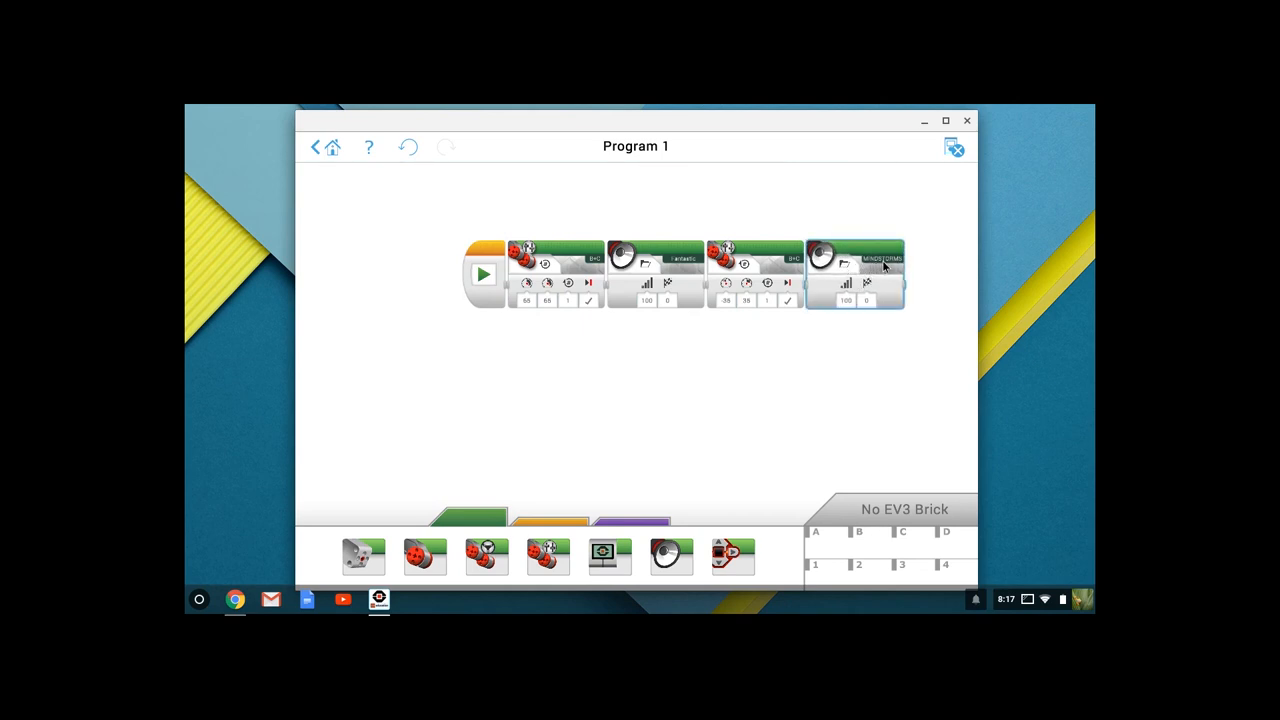
pyautogui.click(855, 258)
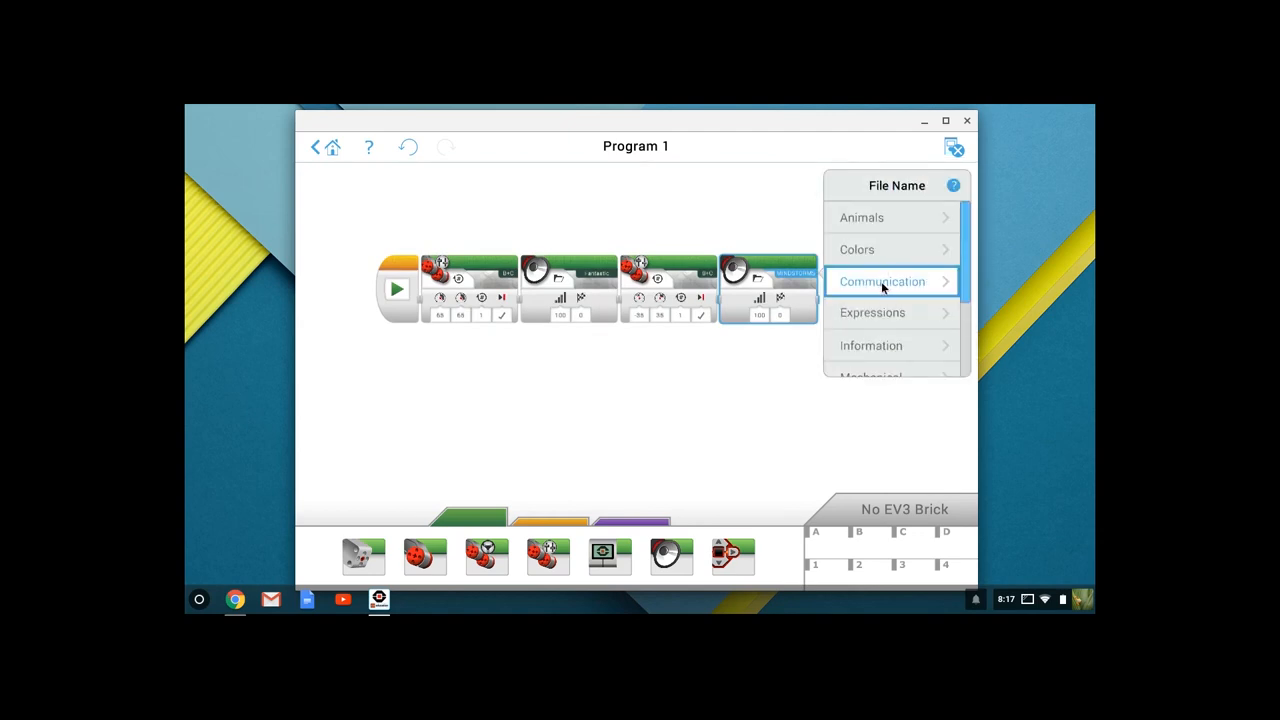
pyautogui.click(882, 281)
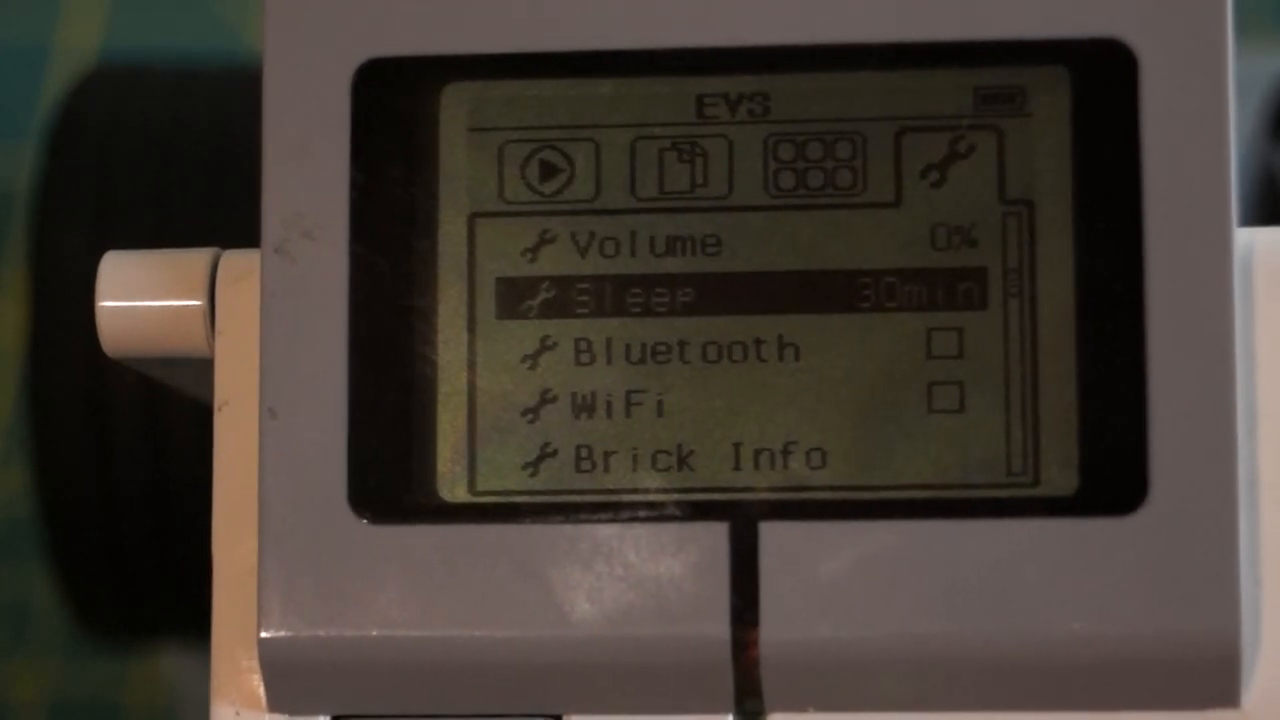
# On the brick's Bluetooth menu, enable Visibility and the iPhone/iPad/iPod option
pyautogui.press('Down')
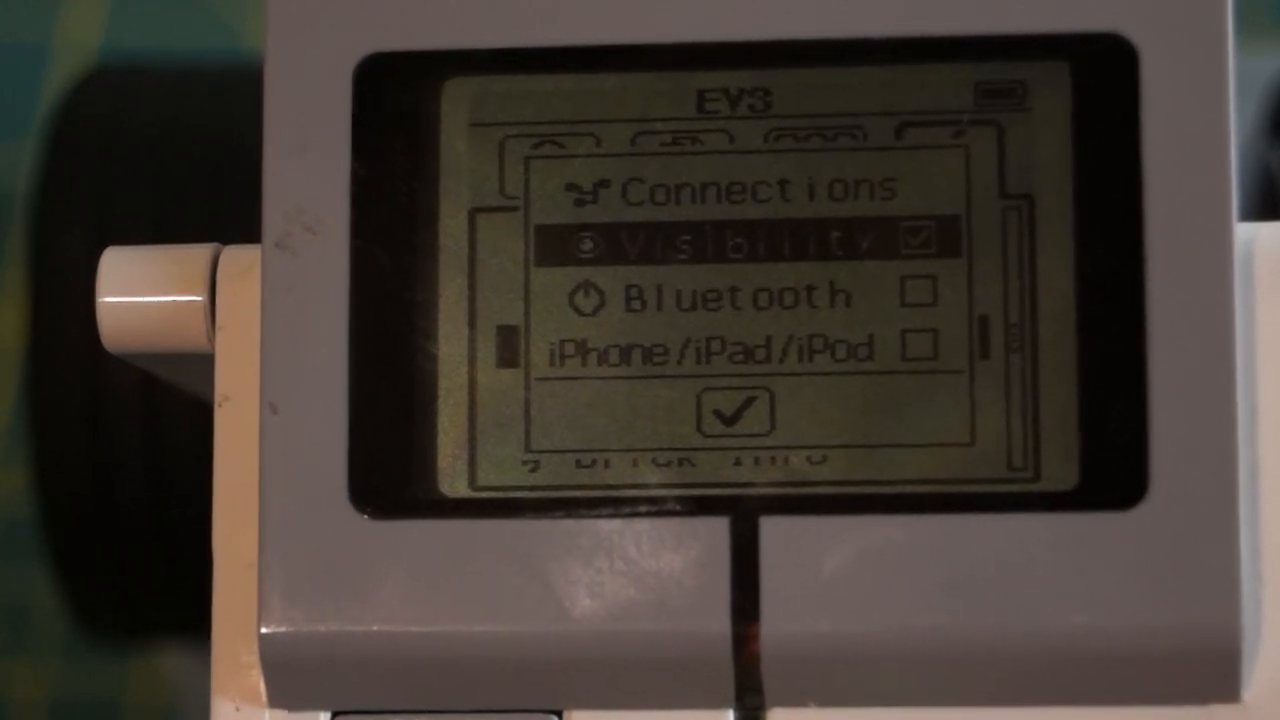
pyautogui.press('Down')
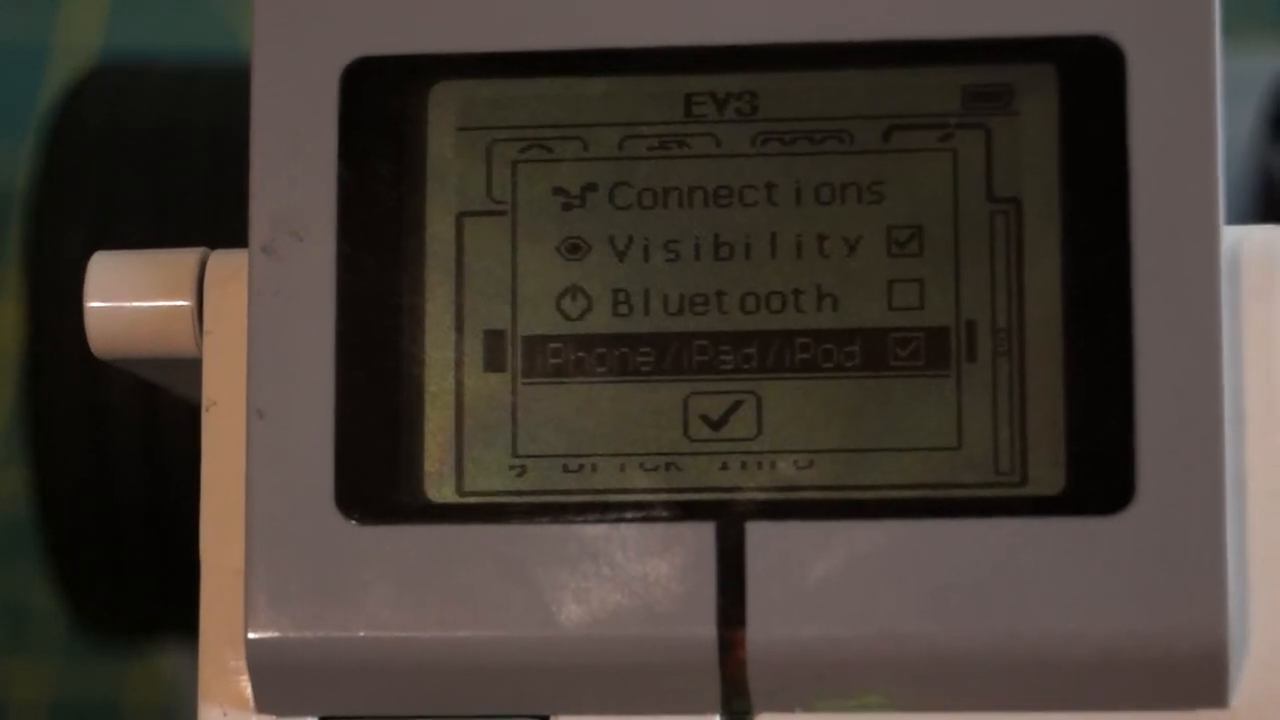
pyautogui.press('up')
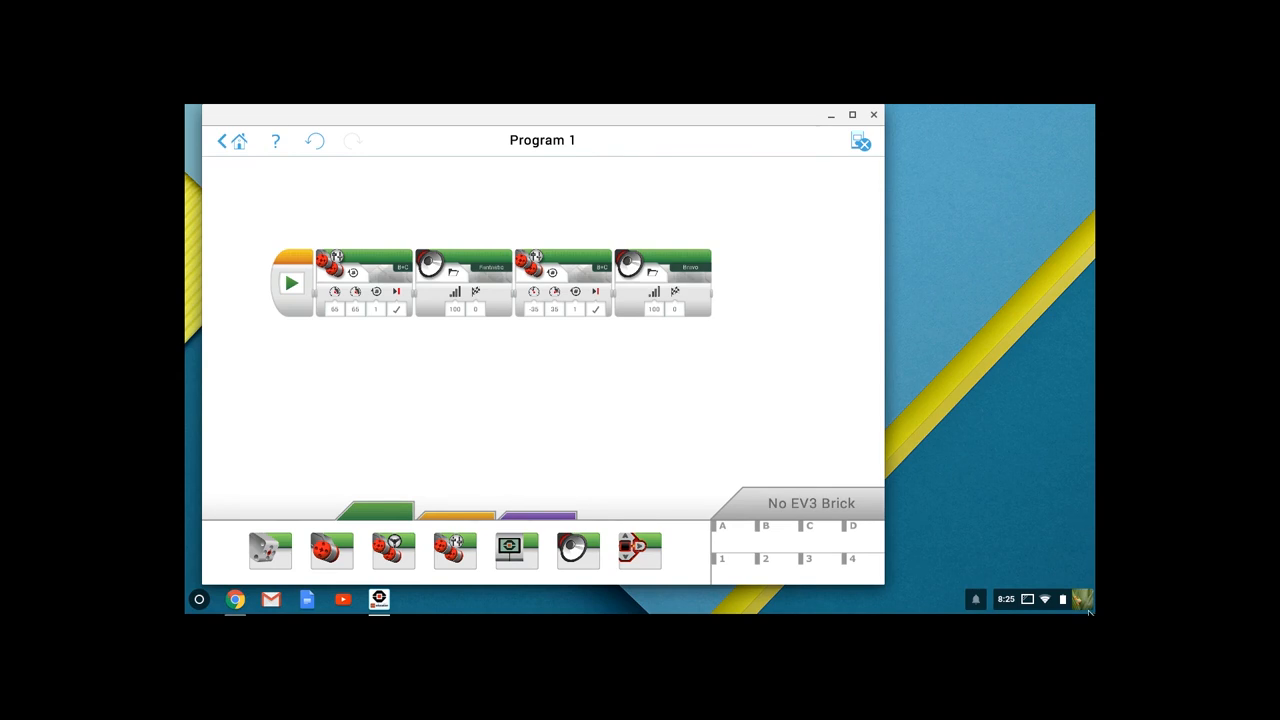
# Select the EV3 brick from the status tray's Bluetooth device list to pair
pyautogui.click(1040, 599)
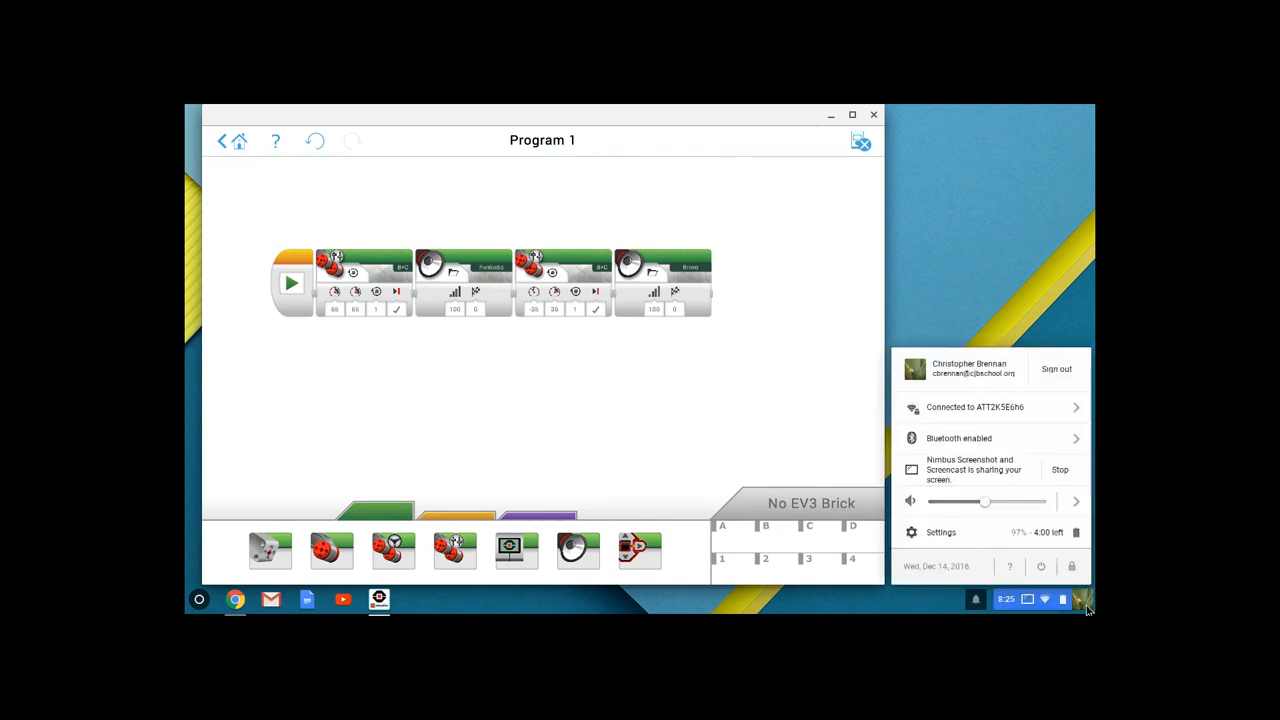
pyautogui.click(958, 438)
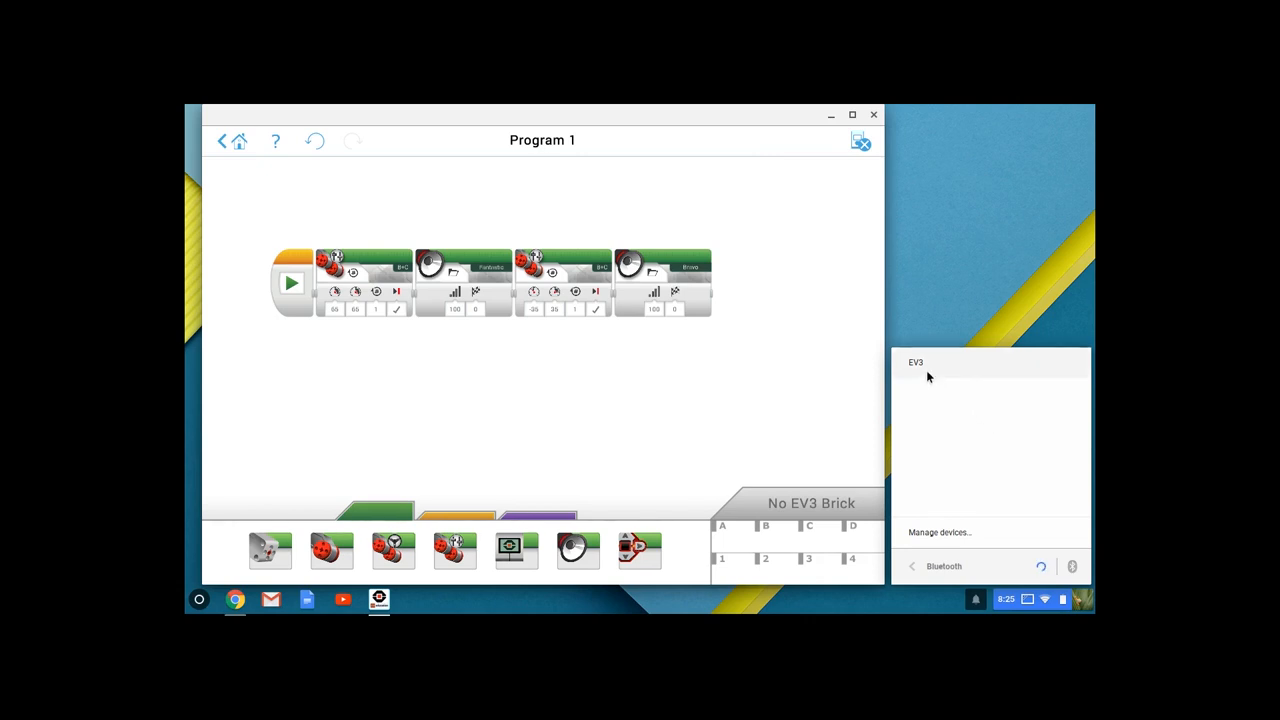
pyautogui.click(916, 362)
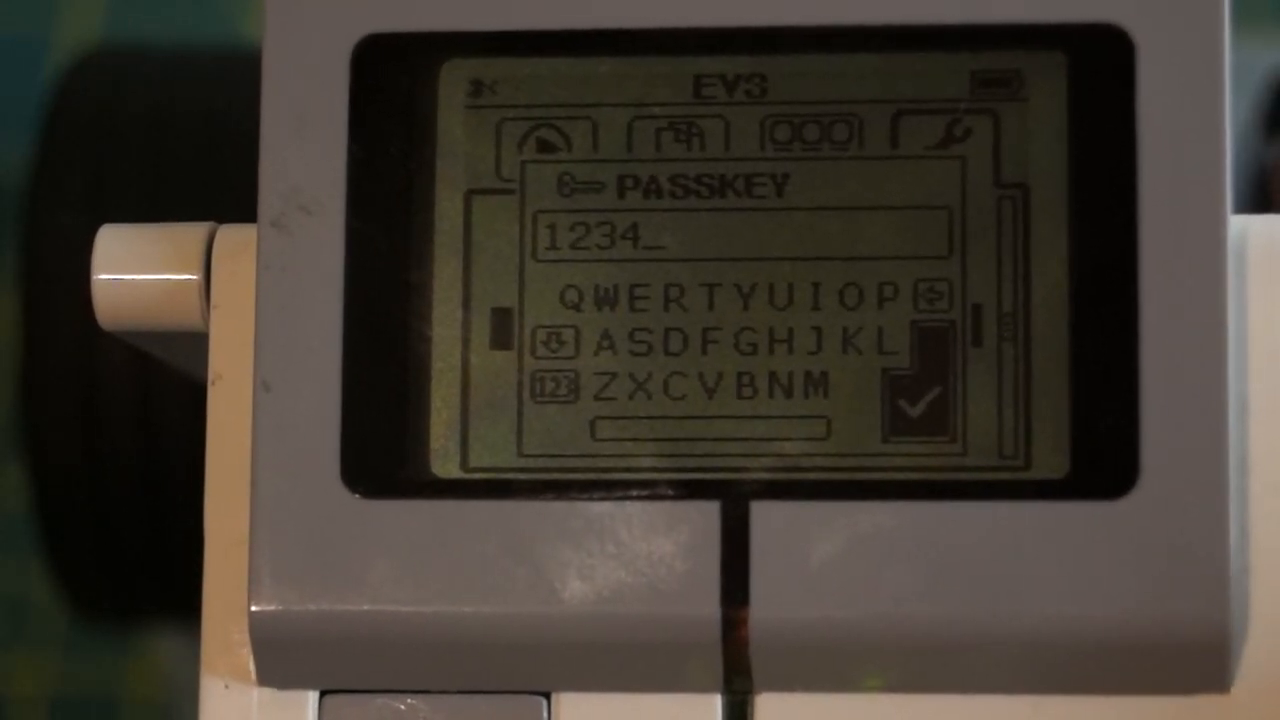
pyautogui.click(905, 405)
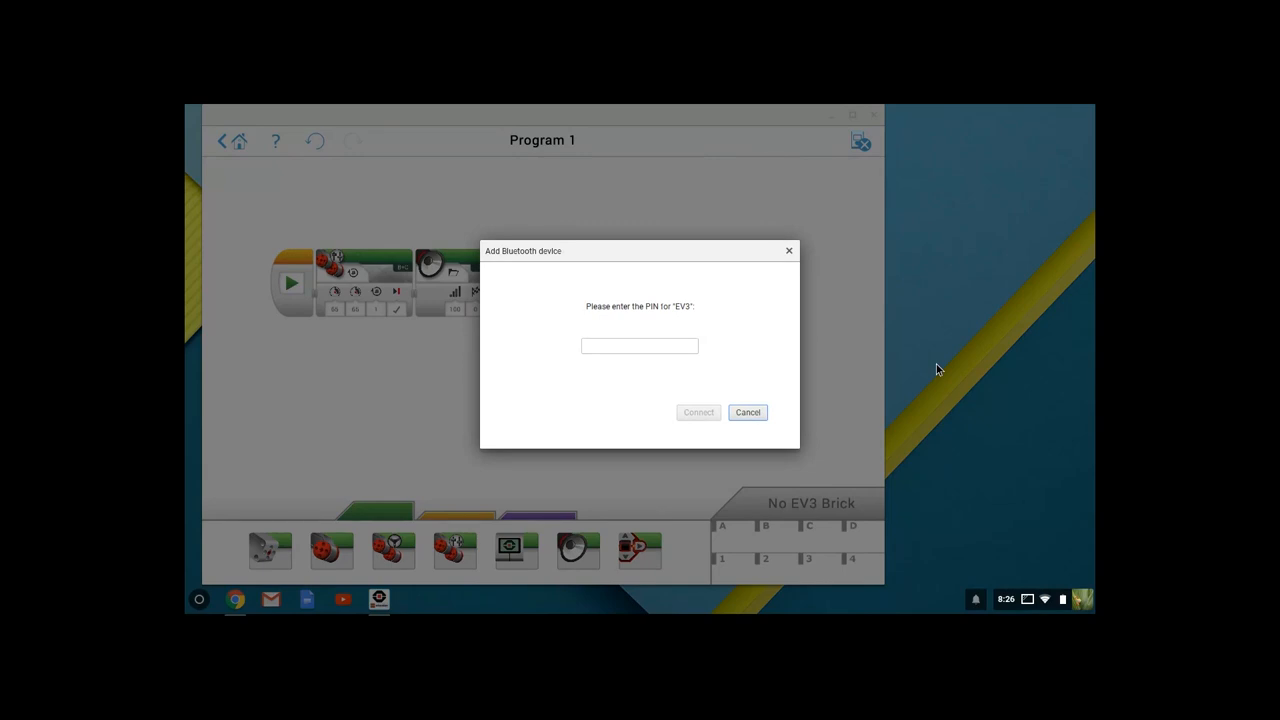
pyautogui.moveTo(691, 385)
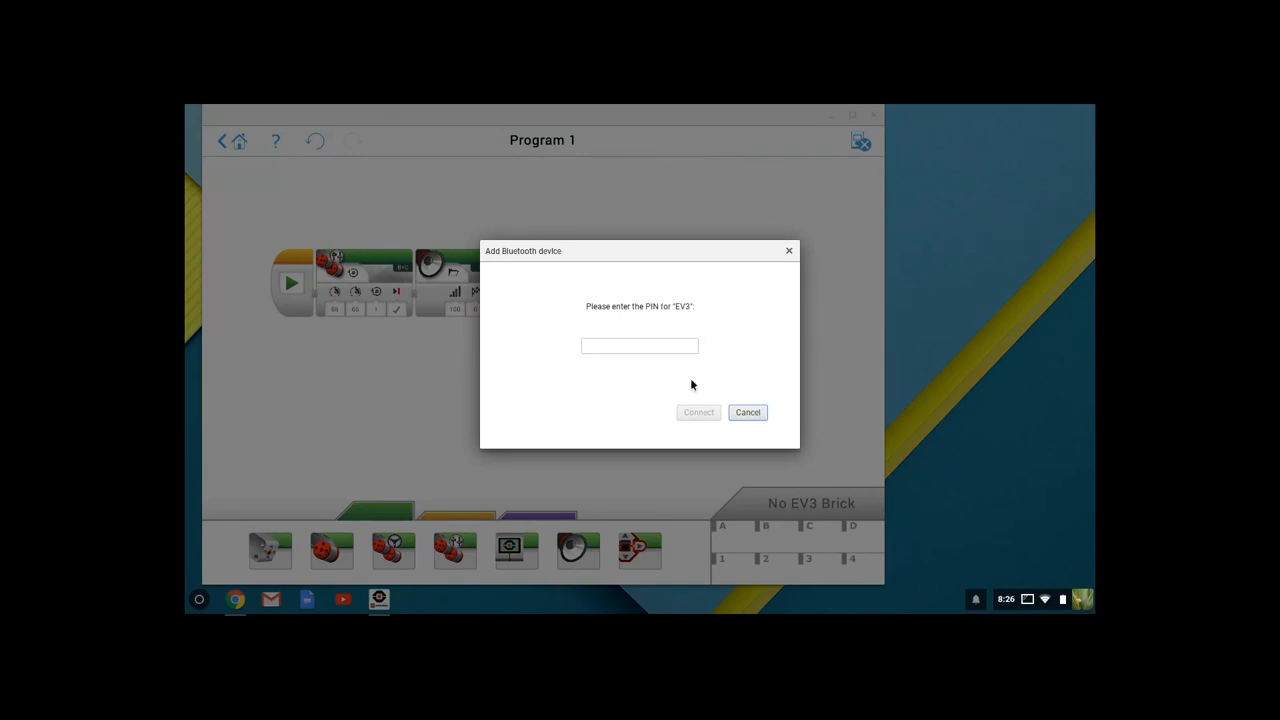
pyautogui.click(639, 345)
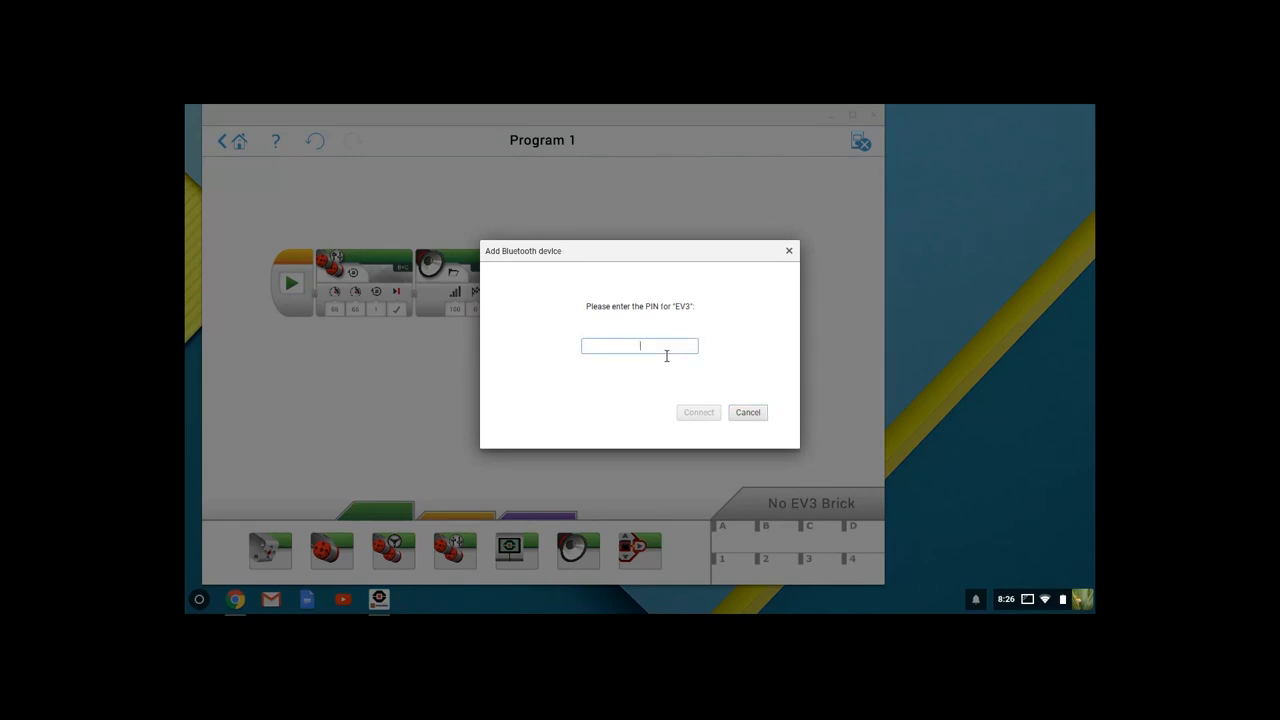
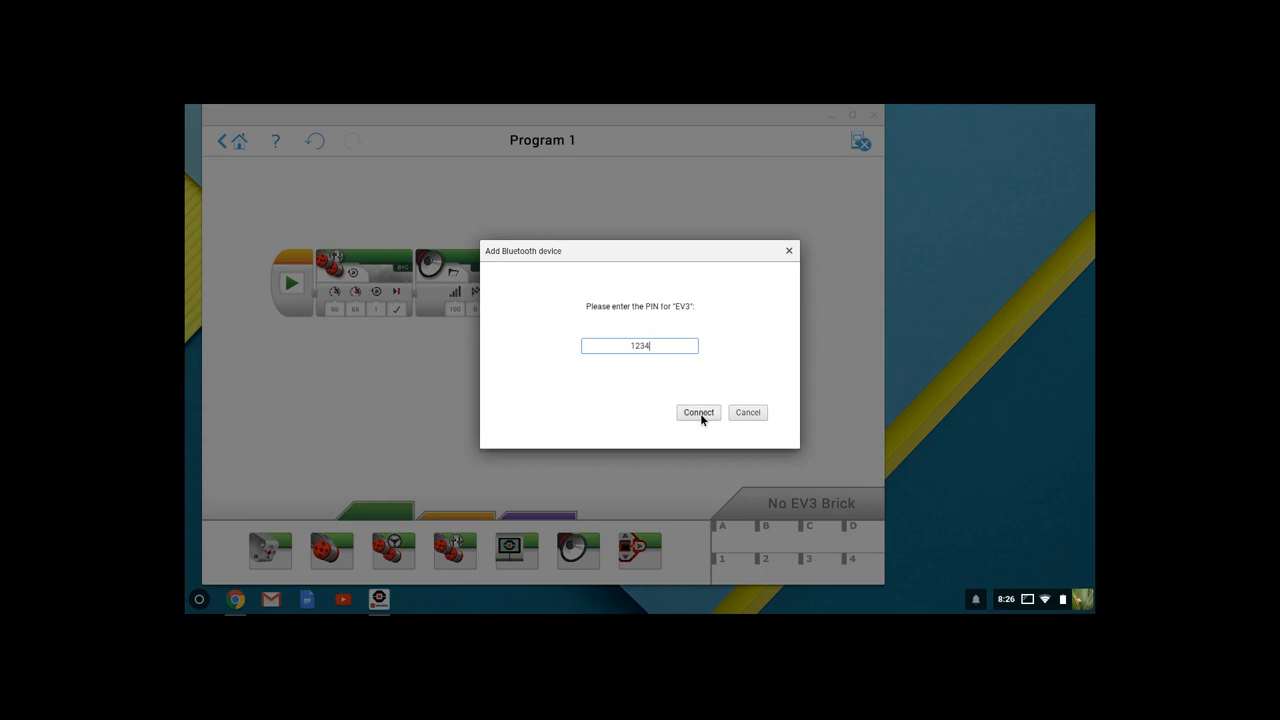
pyautogui.click(698, 412)
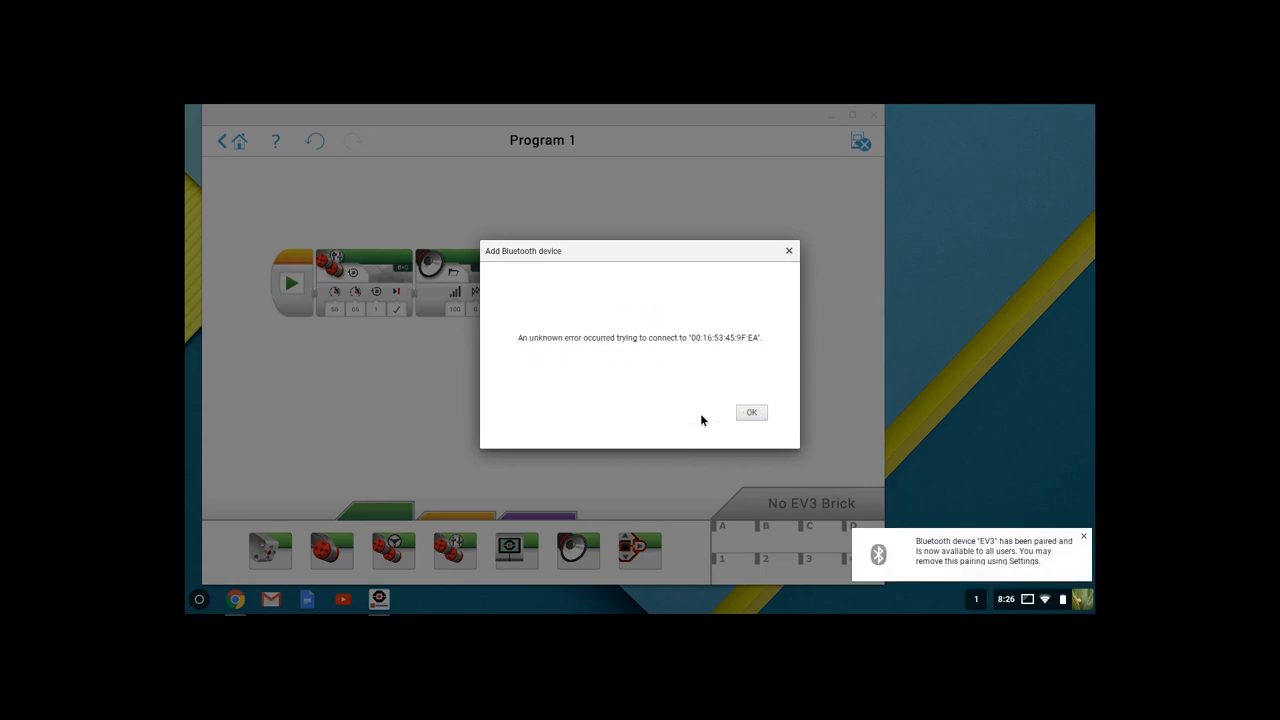
pyautogui.moveTo(752, 412)
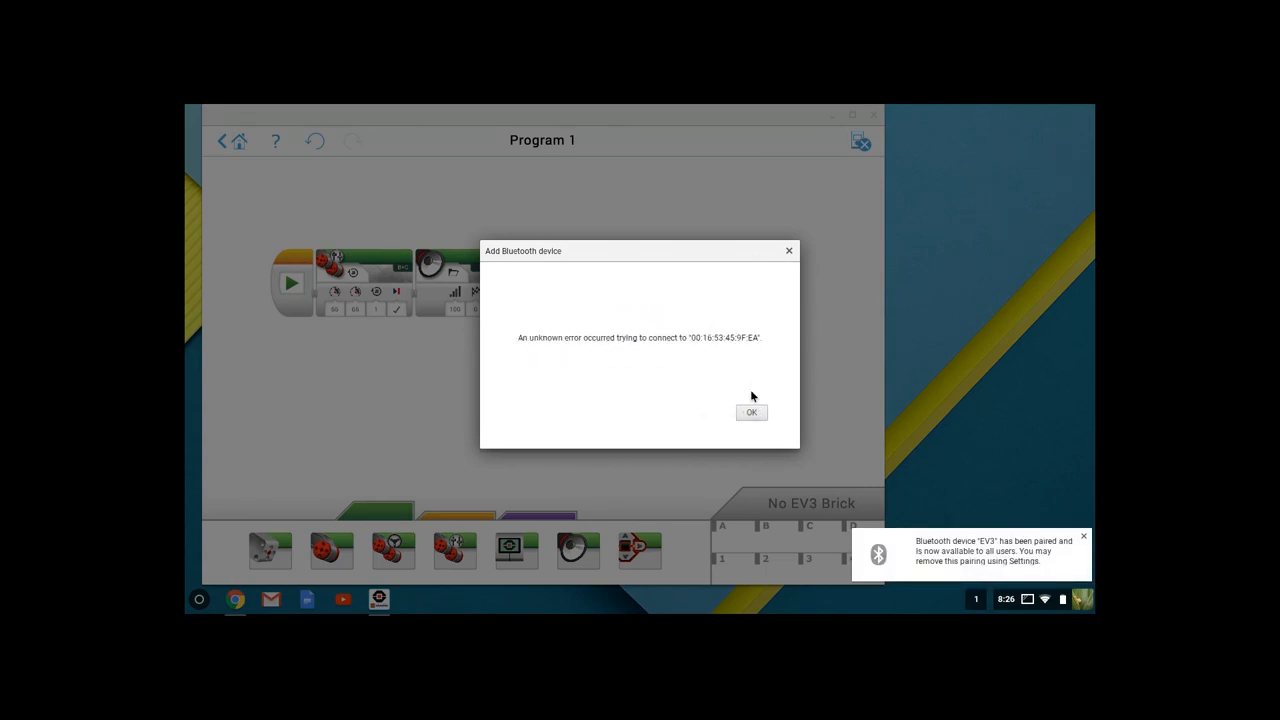
pyautogui.click(751, 412)
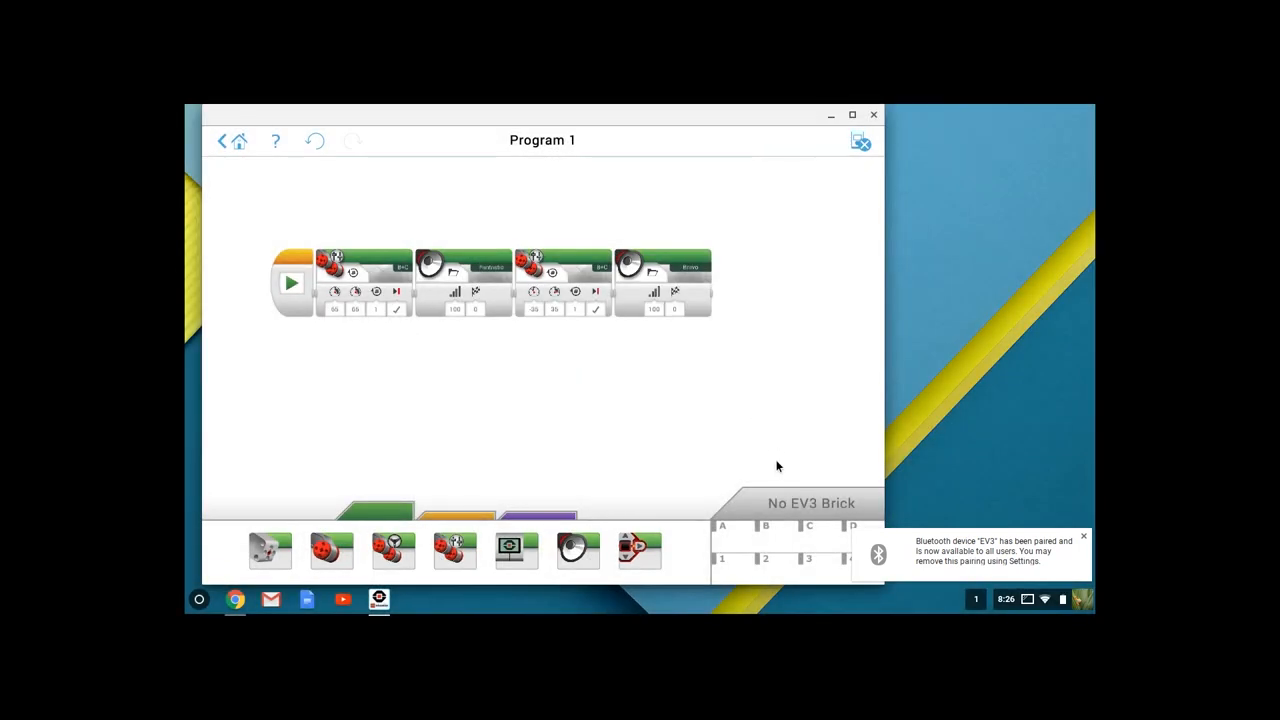
pyautogui.moveTo(788, 512)
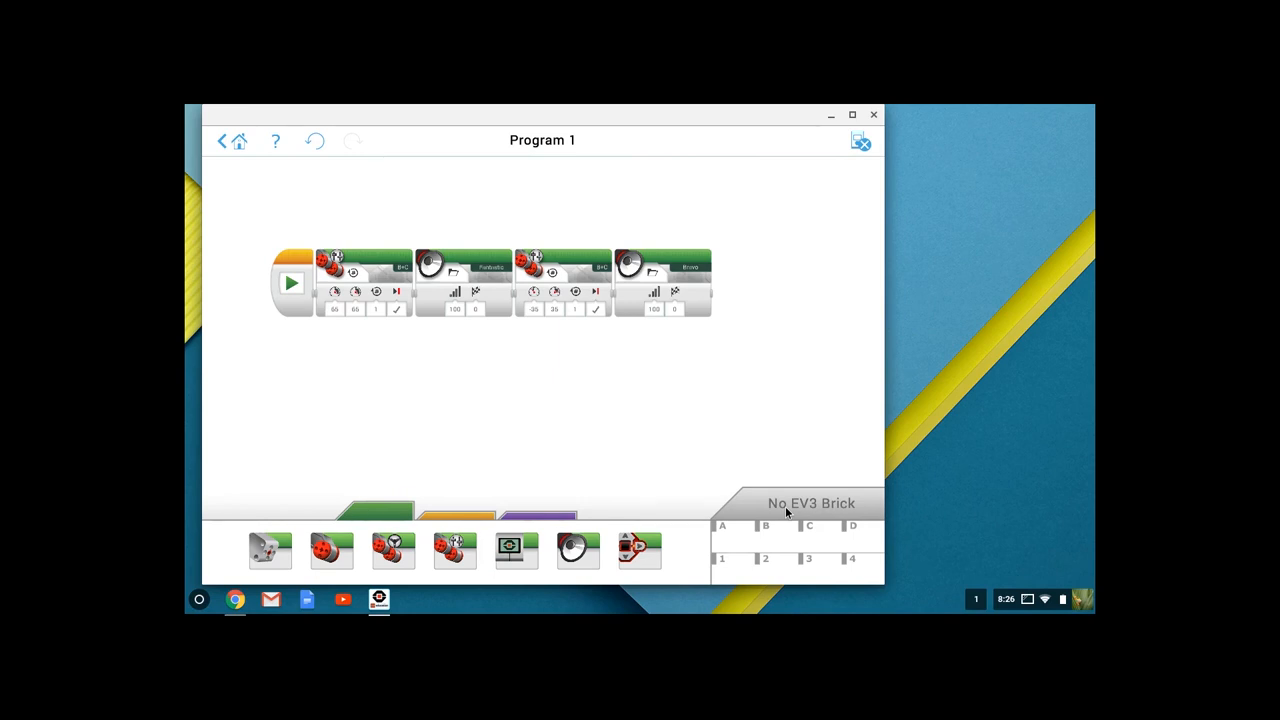
# Search the available Bluetooth bricks and connect to the brick named EV3
pyautogui.click(810, 503)
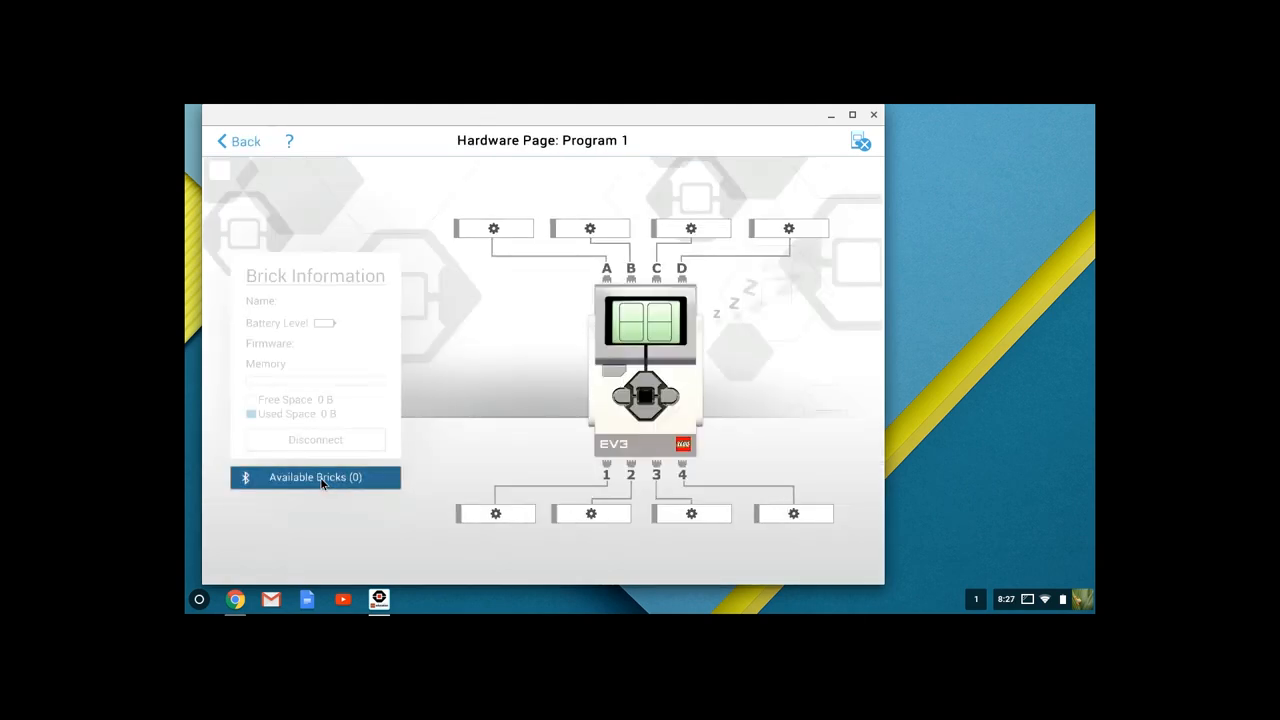
pyautogui.click(315, 477)
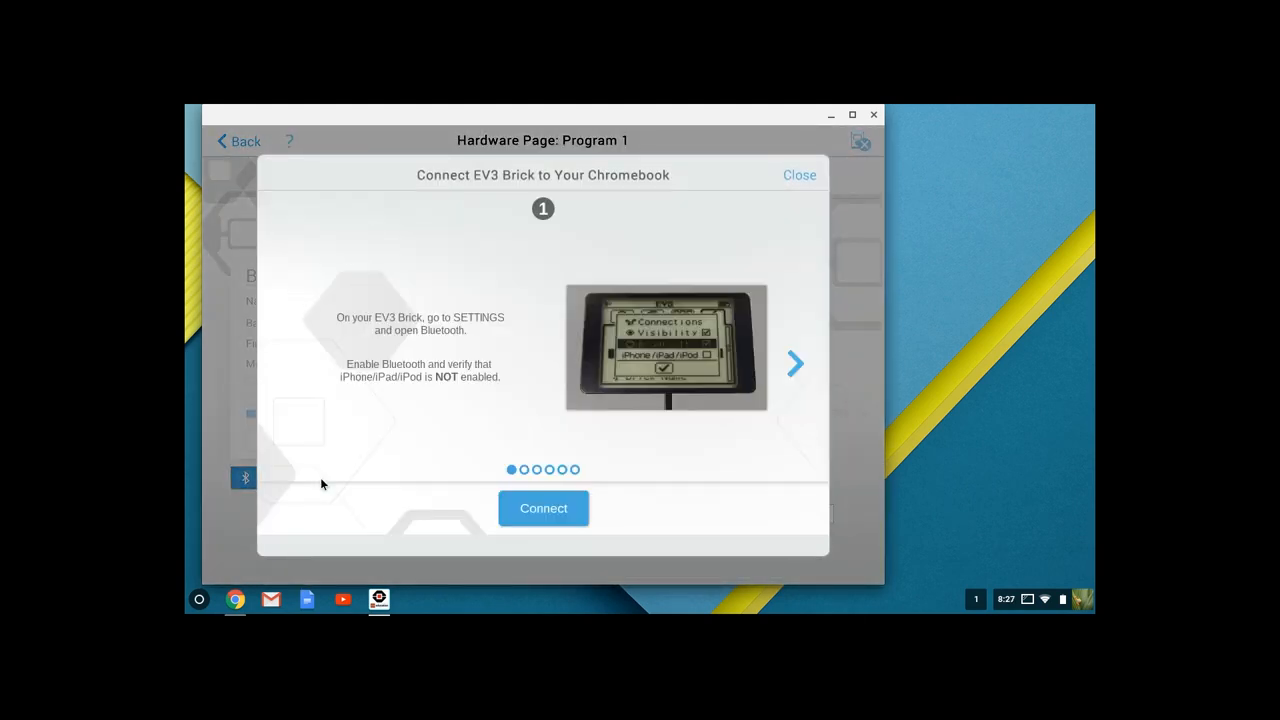
pyautogui.moveTo(808, 200)
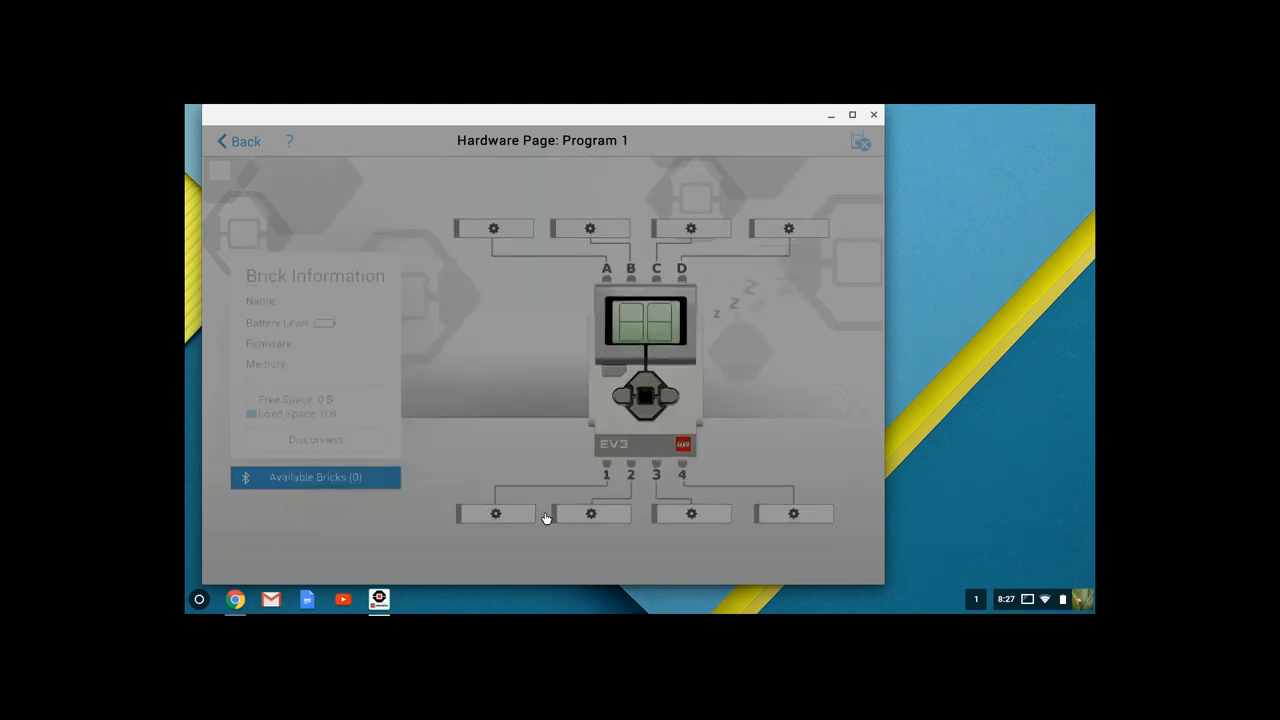
pyautogui.click(314, 477)
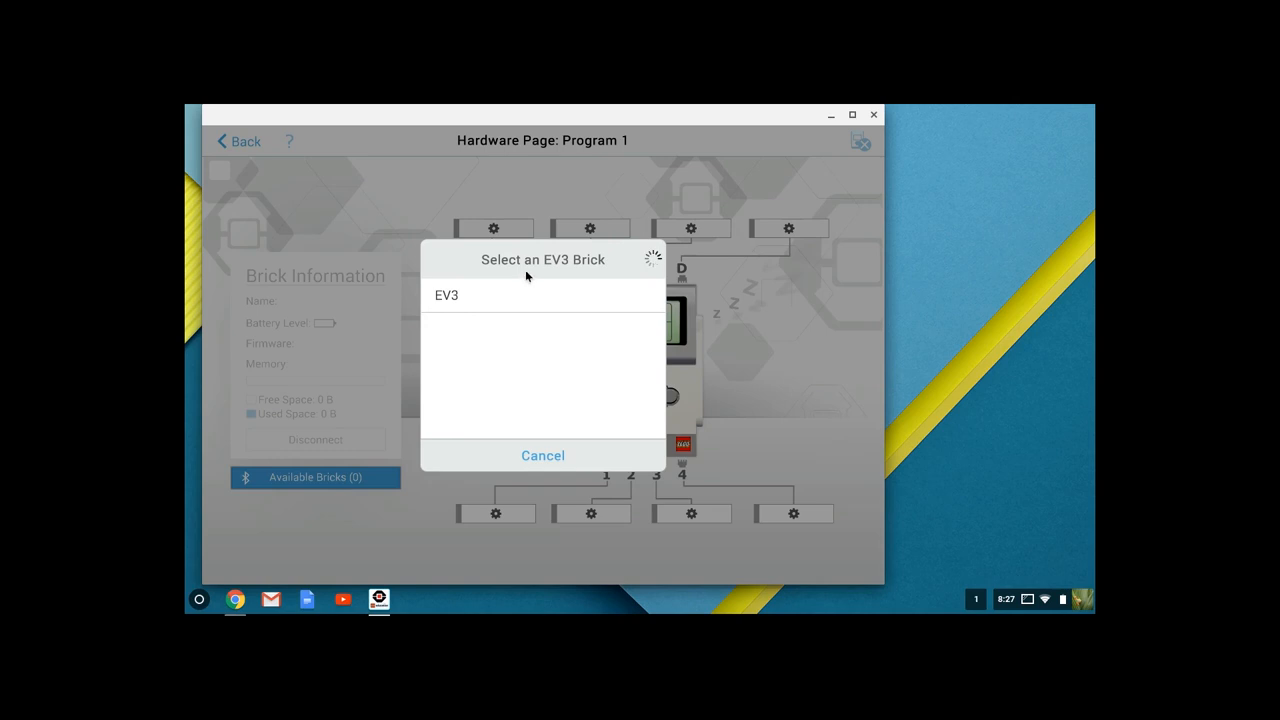
pyautogui.moveTo(504, 305)
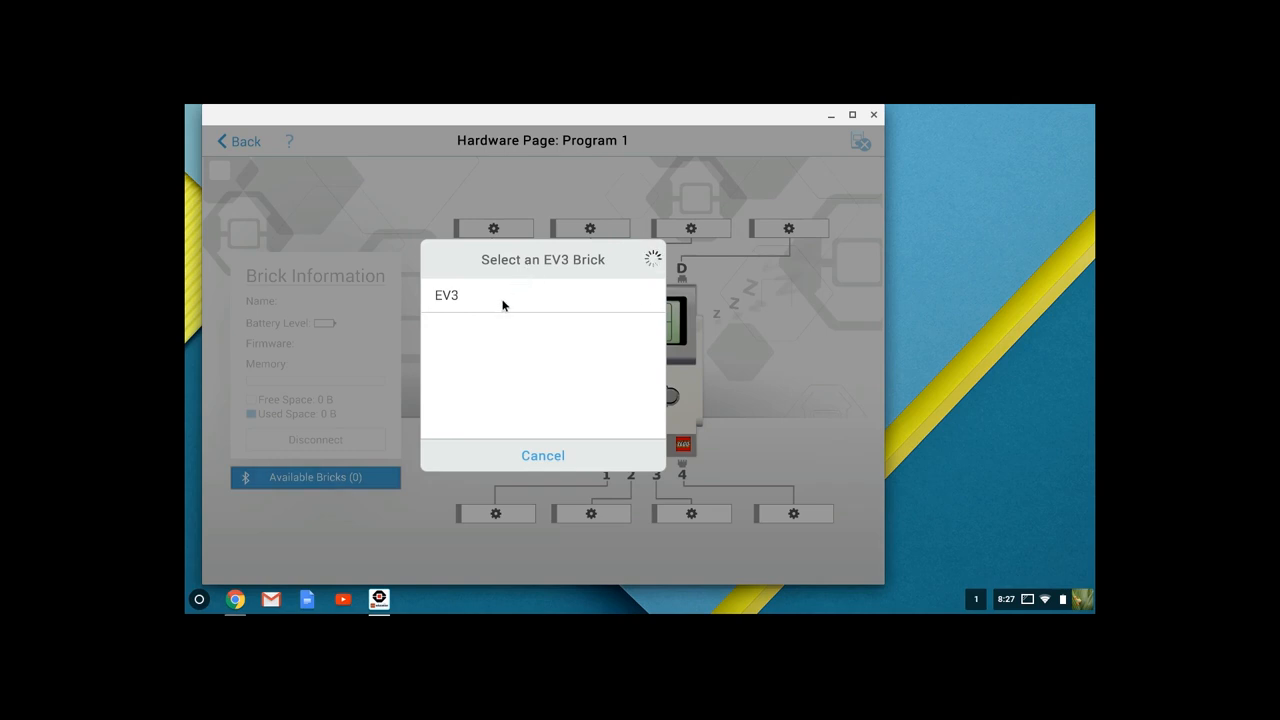
pyautogui.click(446, 295)
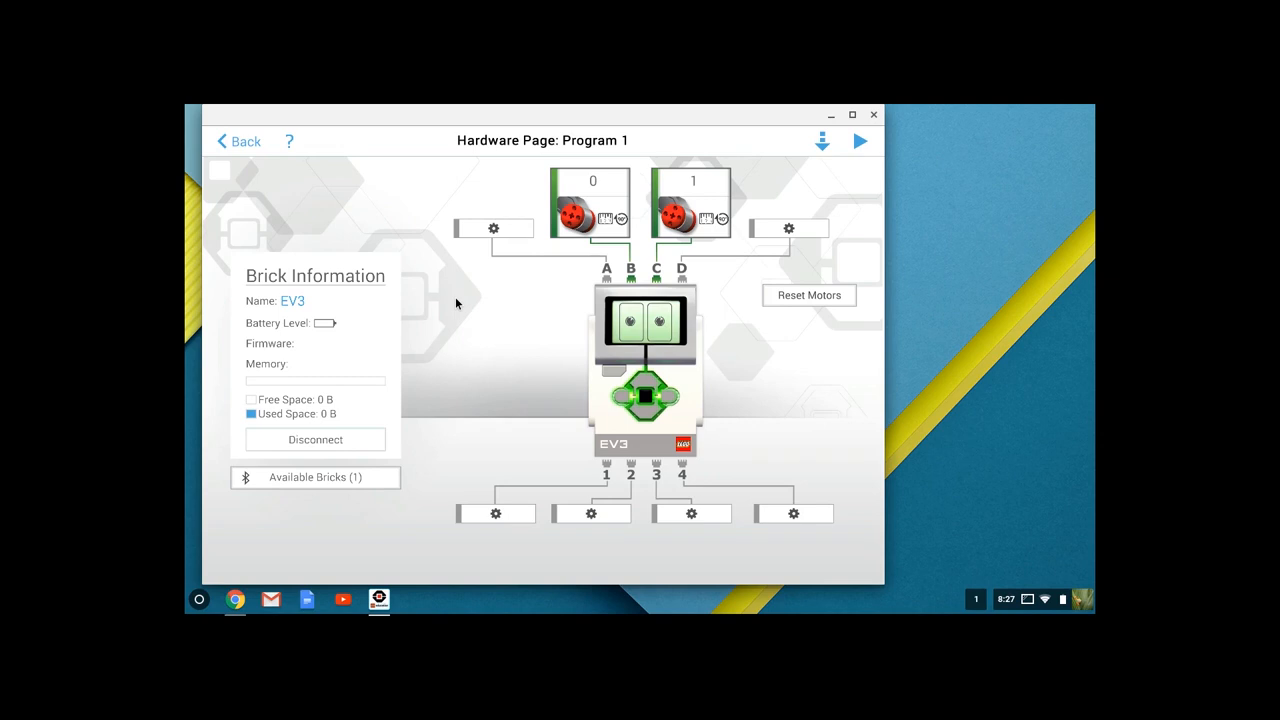
pyautogui.moveTo(575, 262)
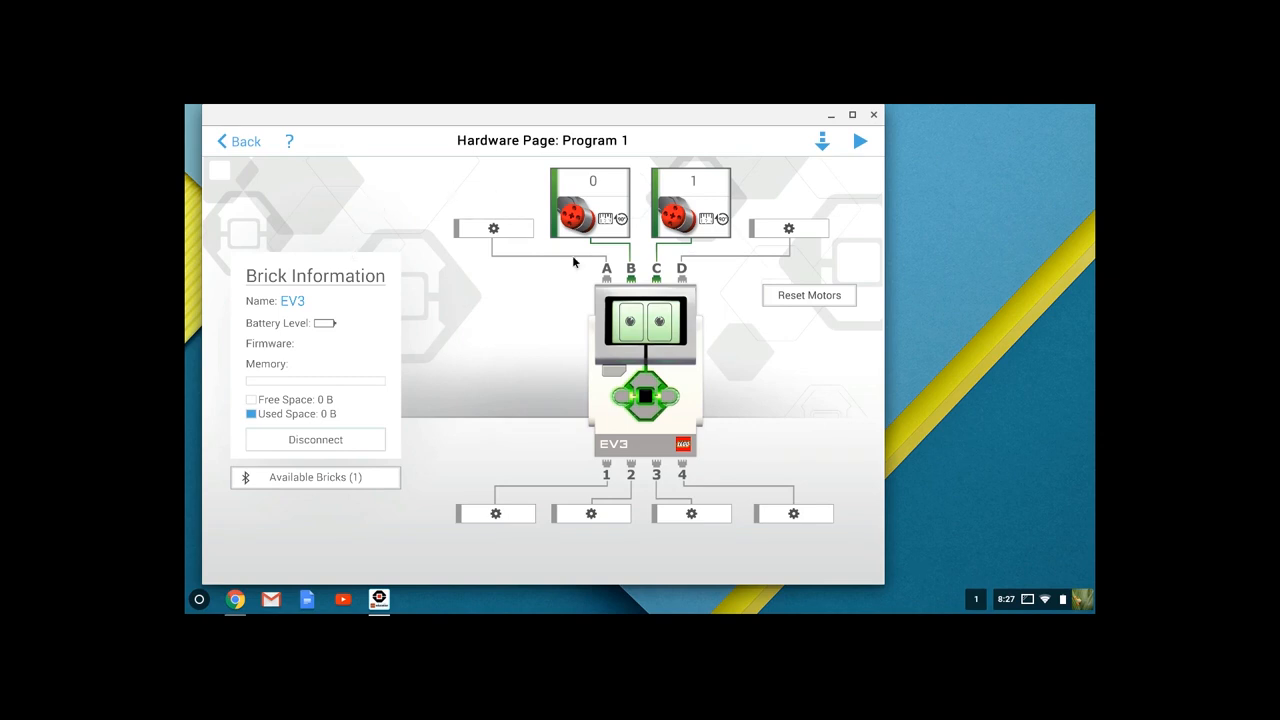
pyautogui.moveTo(835, 166)
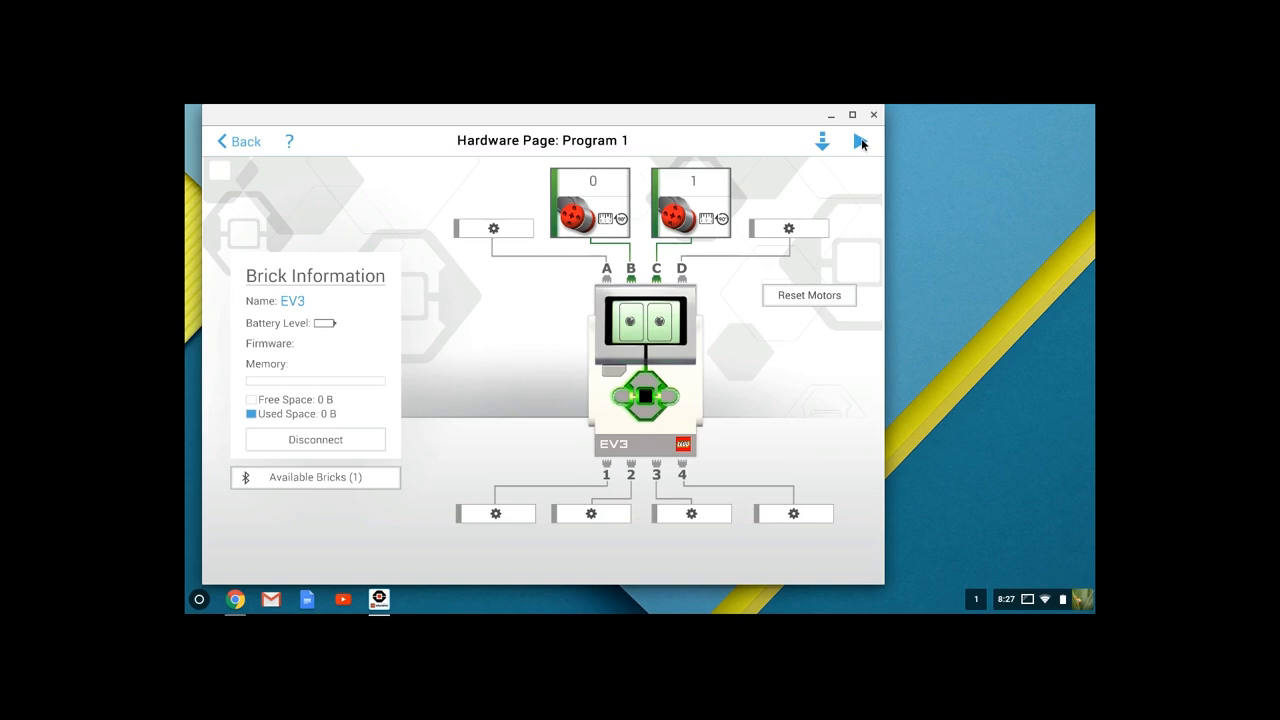
pyautogui.moveTo(823, 147)
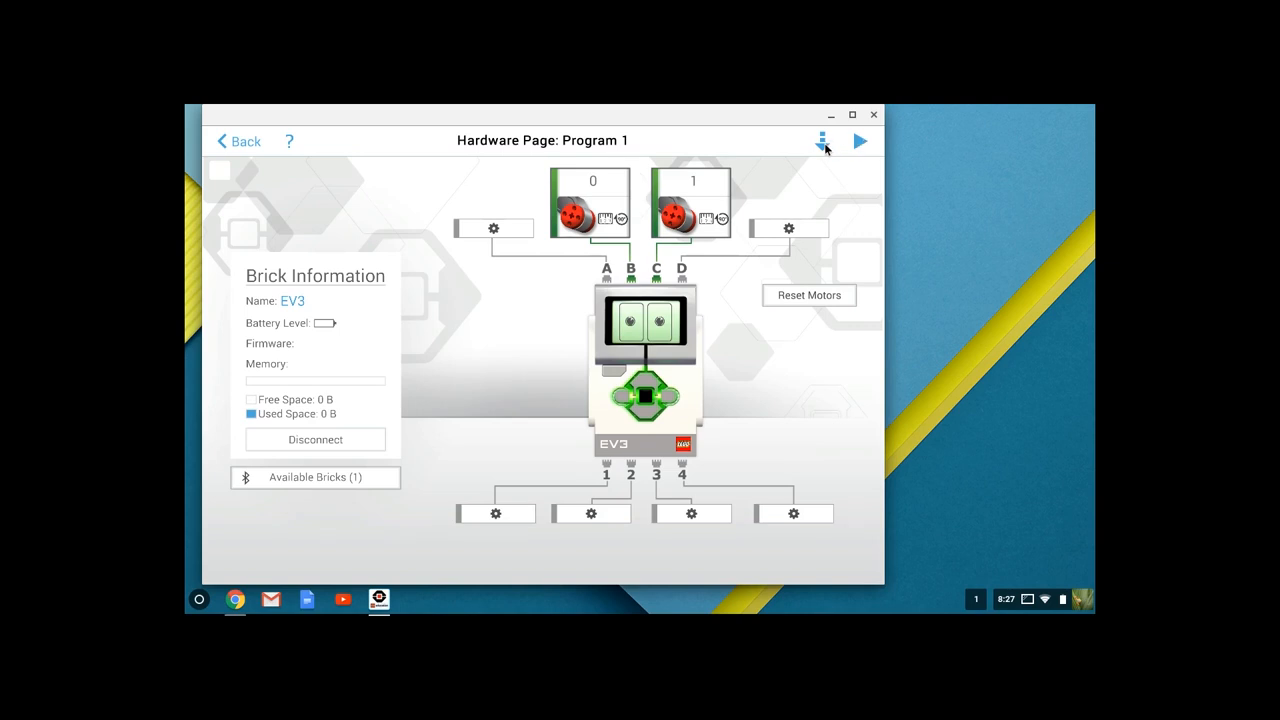
# Download Program 1 from the Hardware Page onto the EV3 brick
pyautogui.click(821, 140)
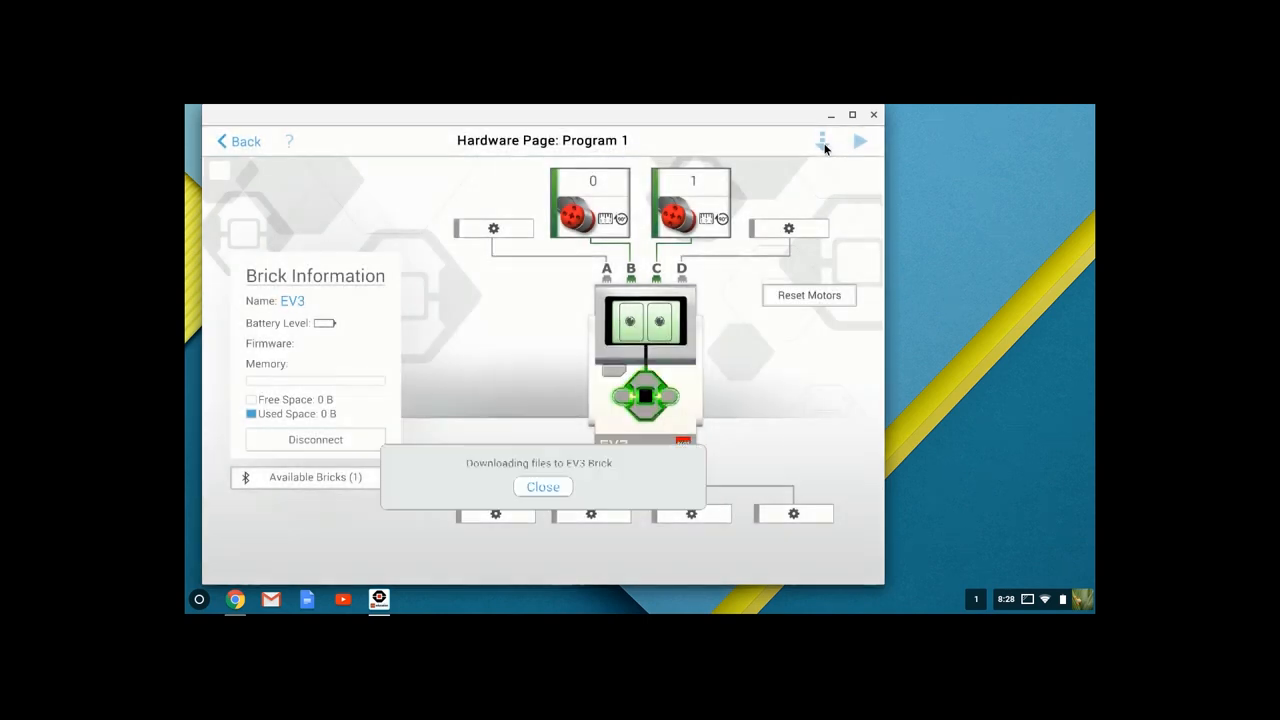
pyautogui.click(542, 487)
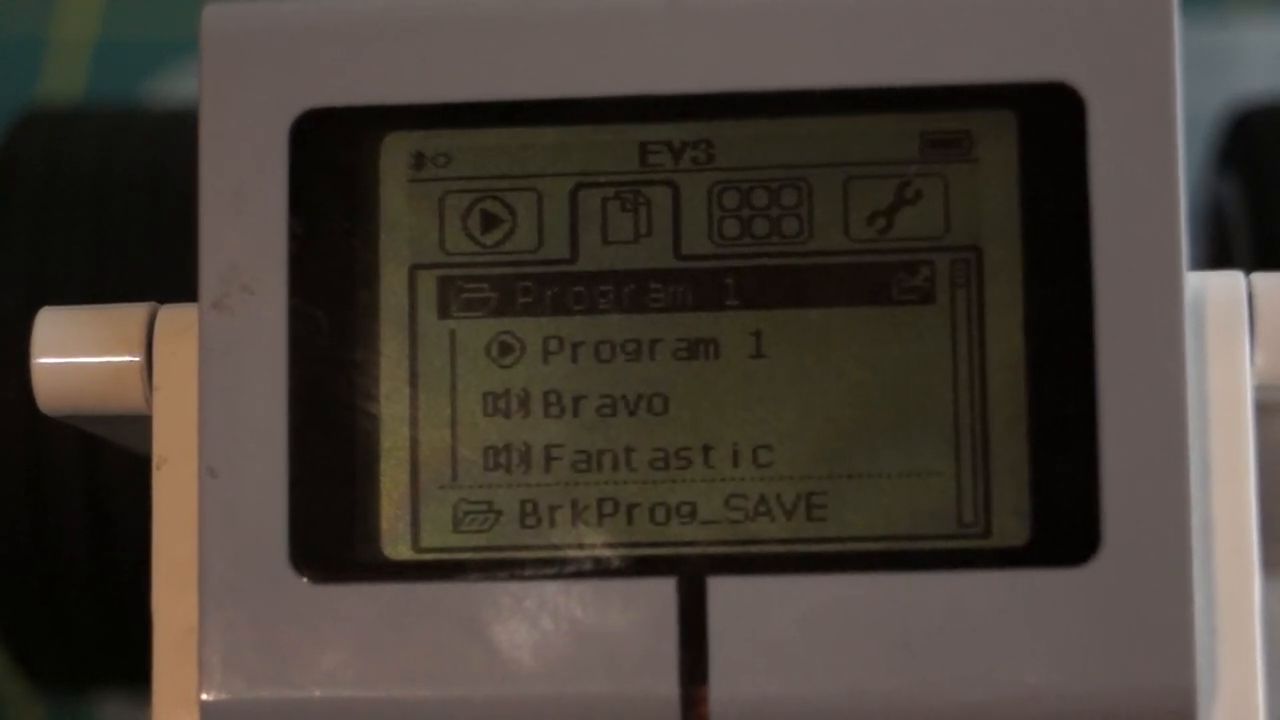
# Browse to the Program 1 folder on the brick's File Navigation tab
pyautogui.press('Down')
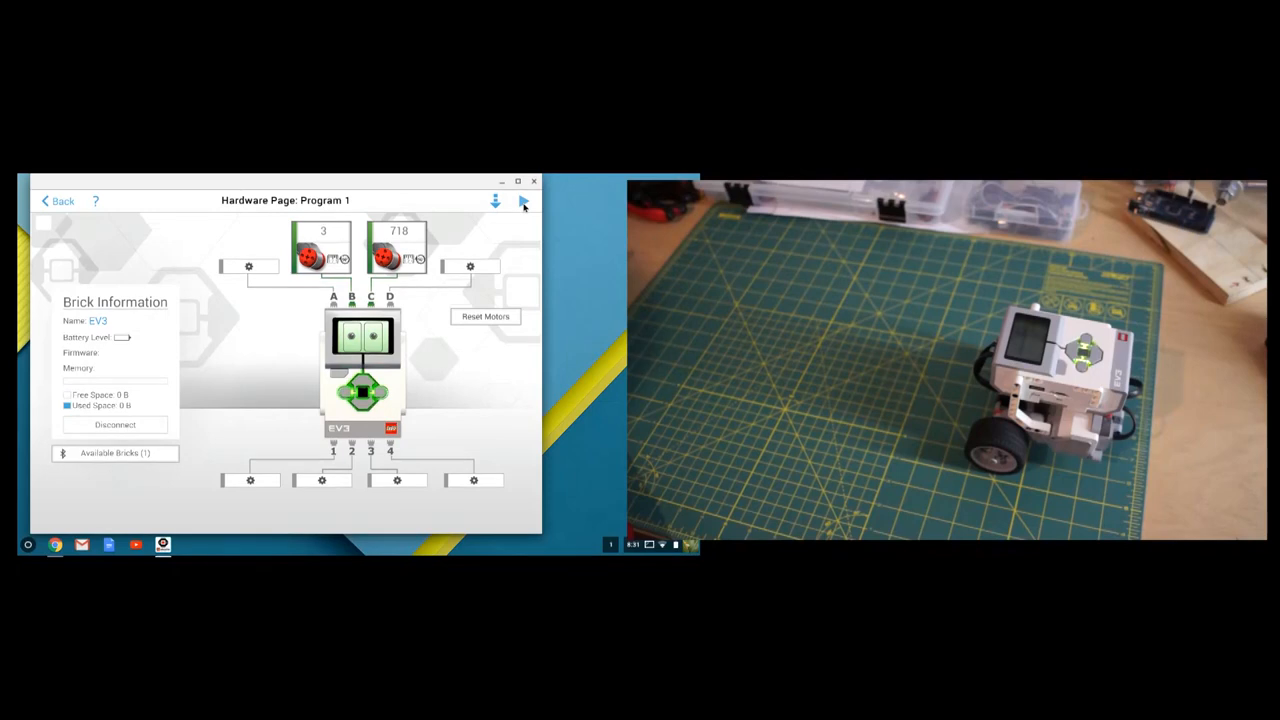
# Send Program 1 to the EV3 again and run it
pyautogui.click(495, 203)
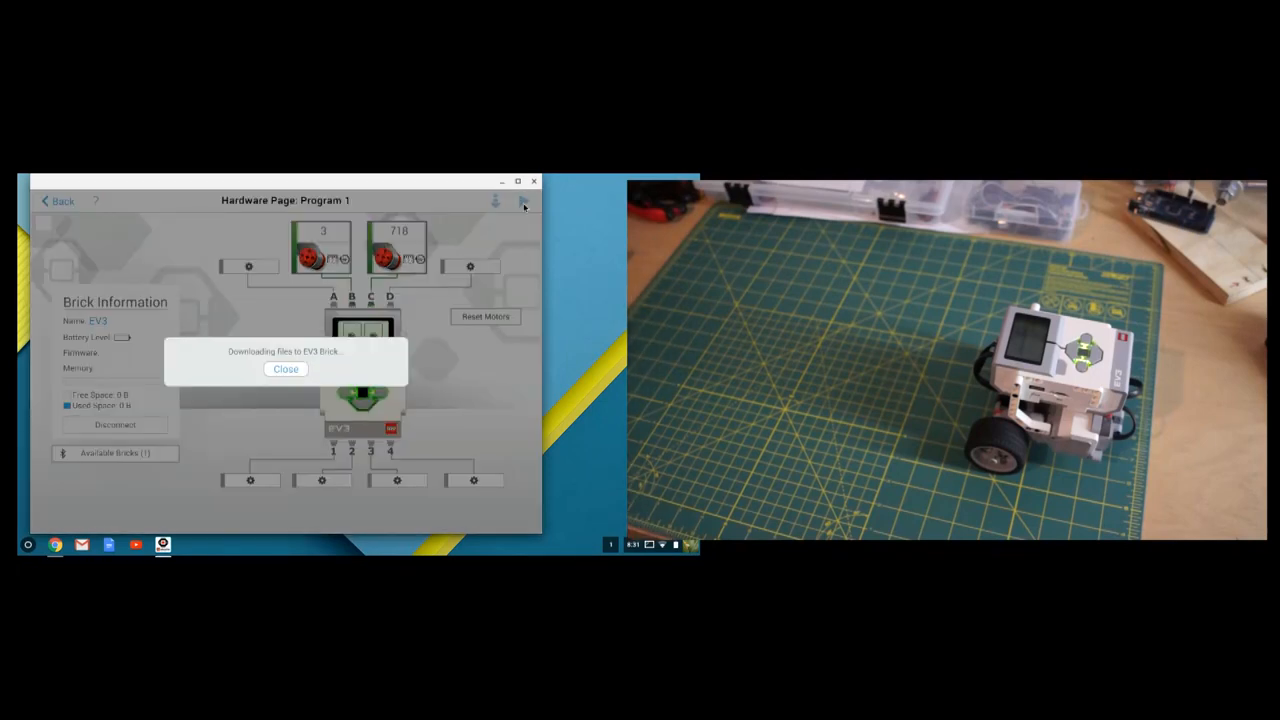
pyautogui.click(285, 369)
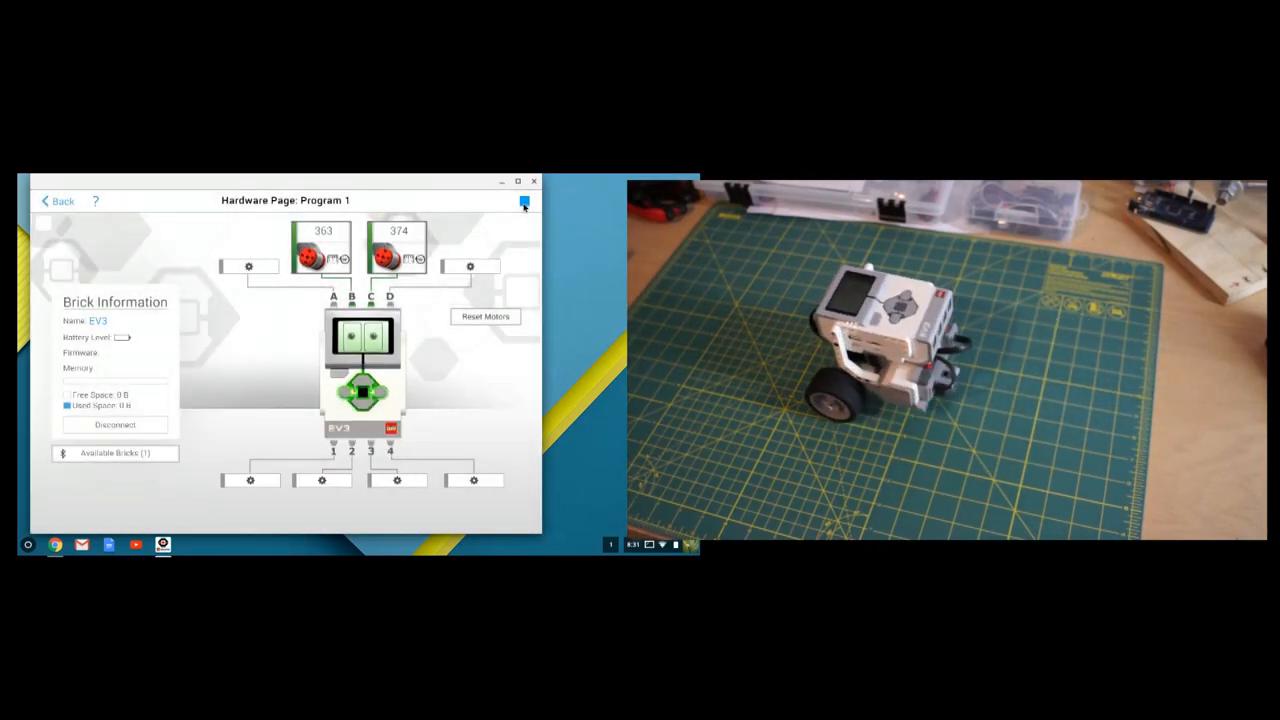